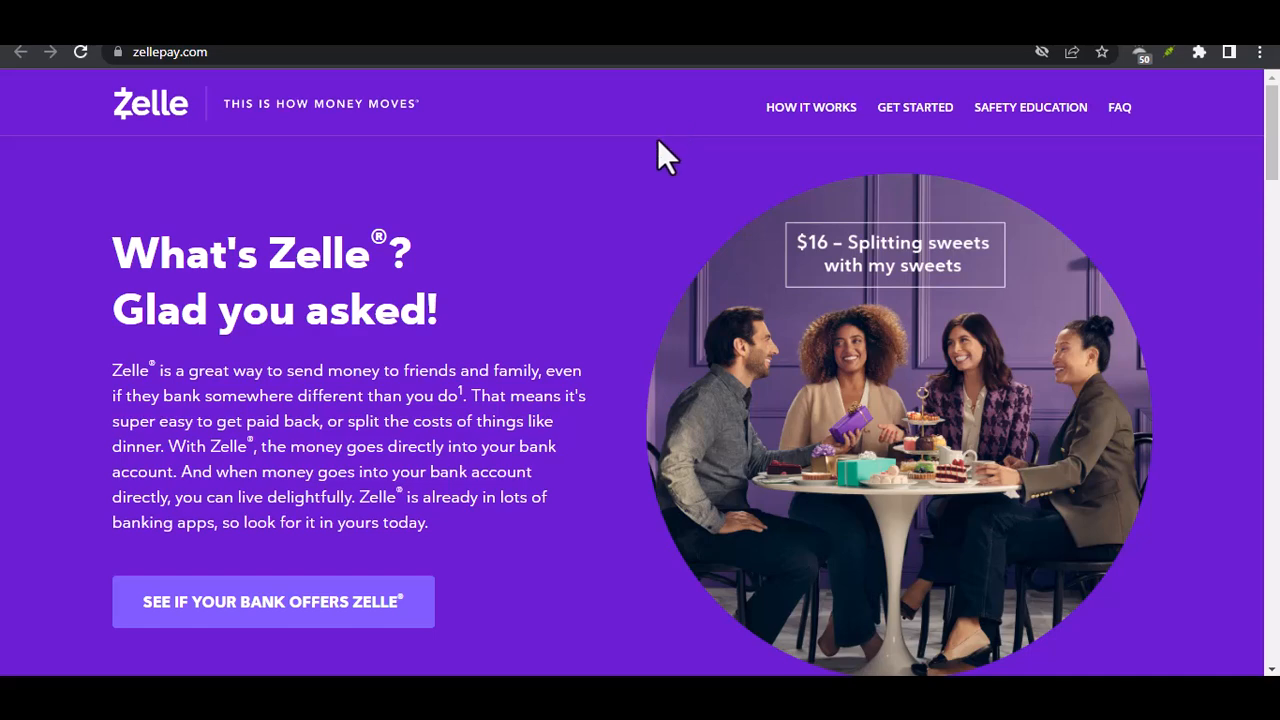
pyautogui.scroll(-3)
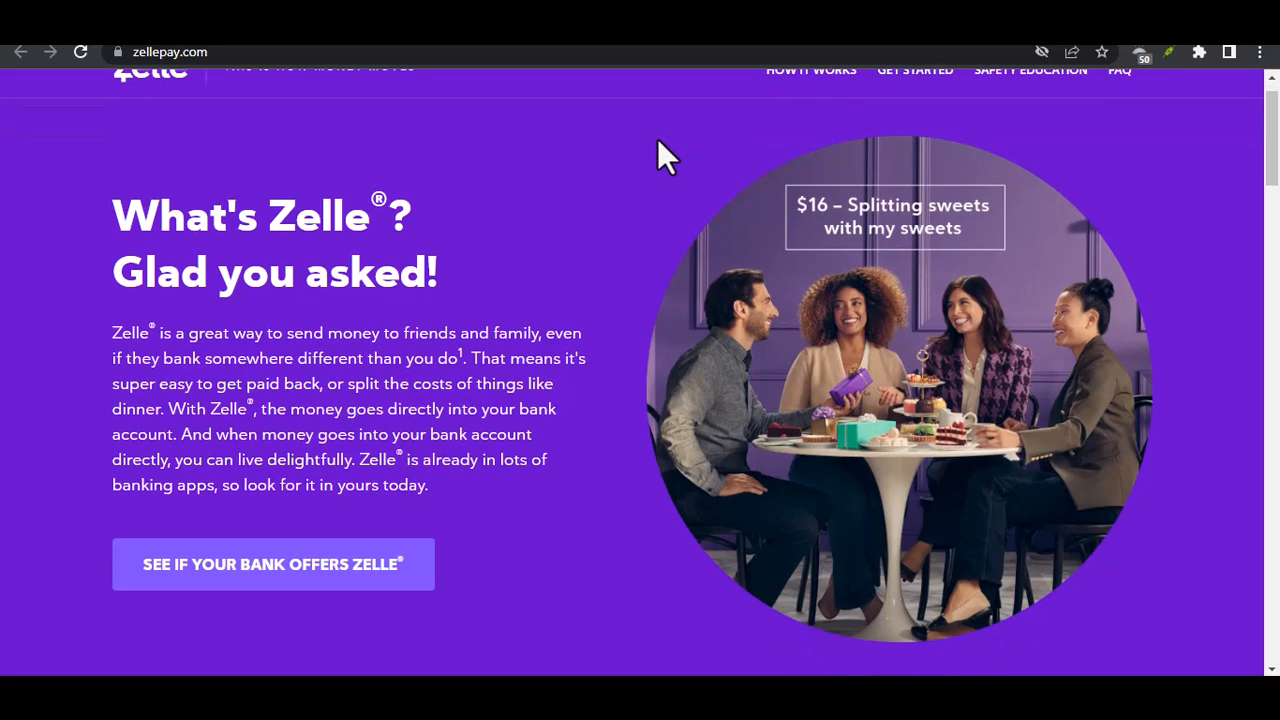
pyautogui.scroll(-3)
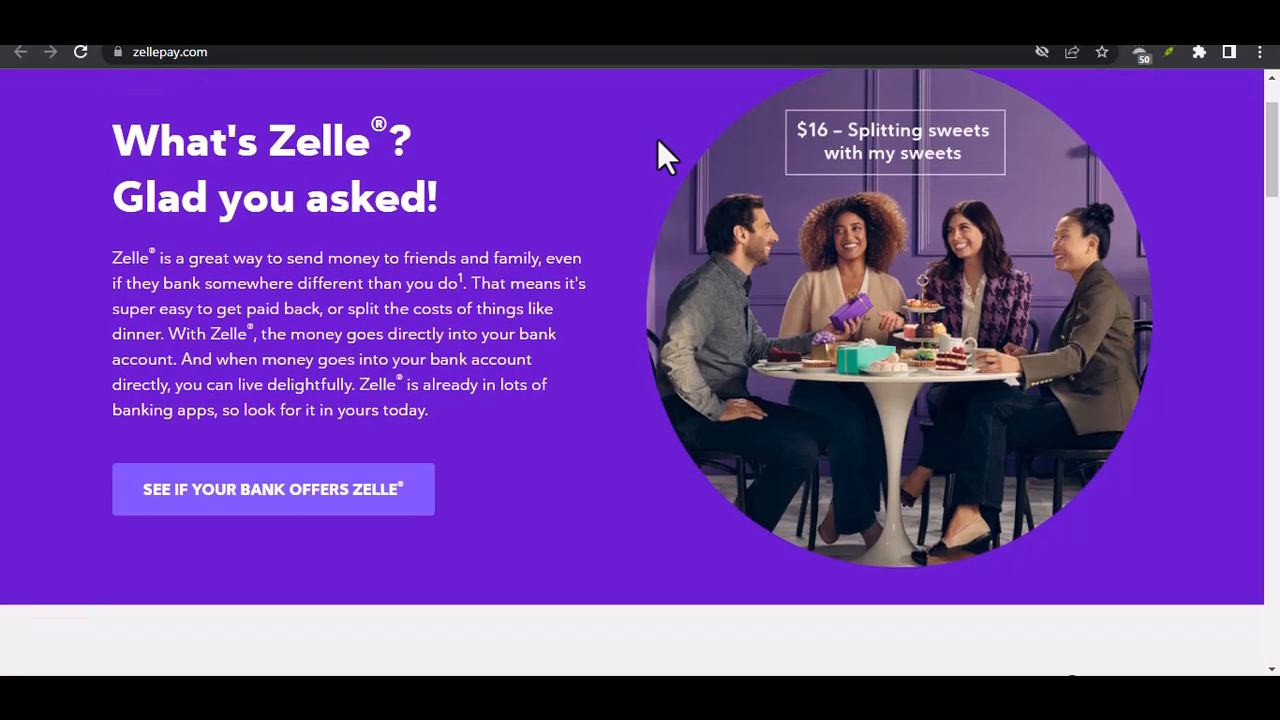
pyautogui.scroll(-3)
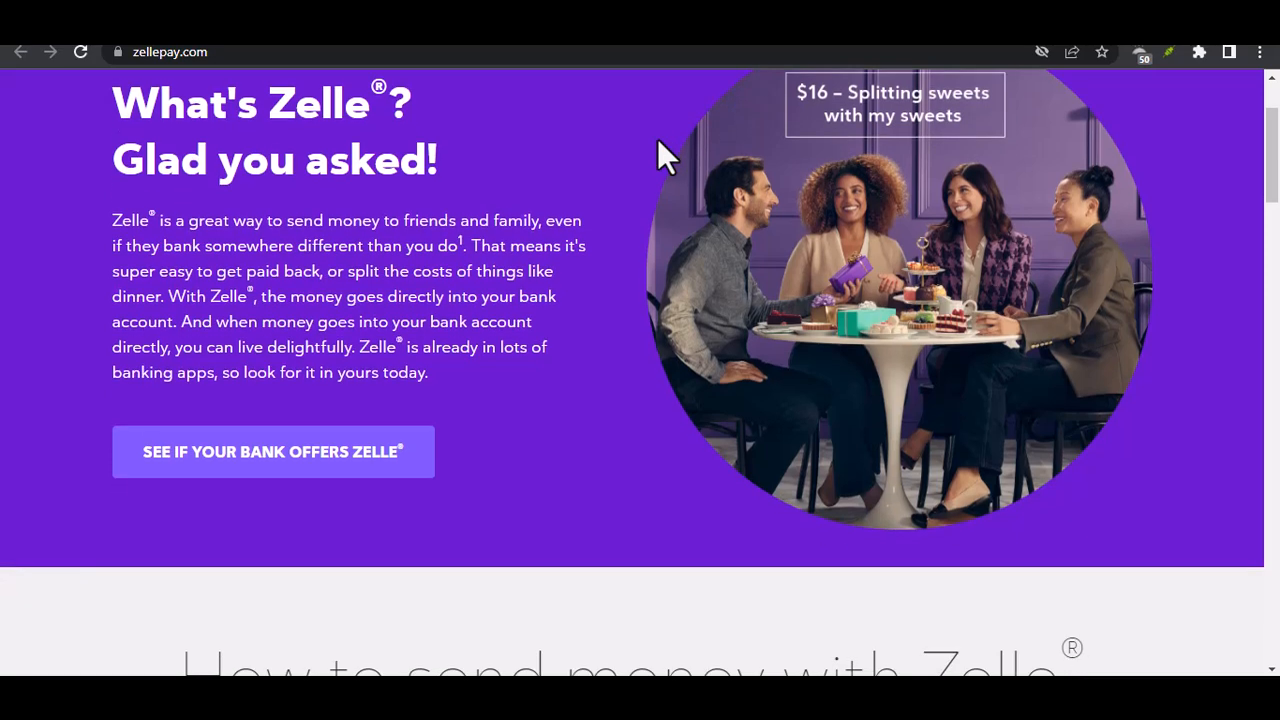
pyautogui.scroll(-3)
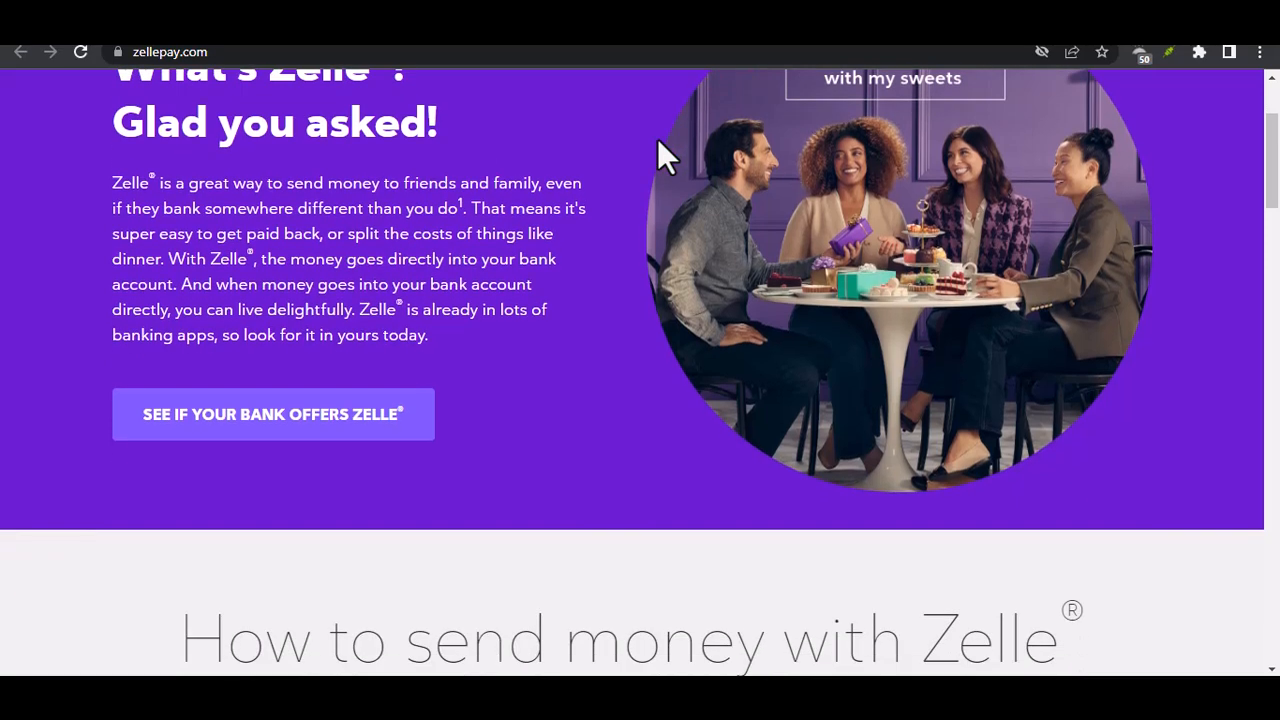
pyautogui.scroll(-3)
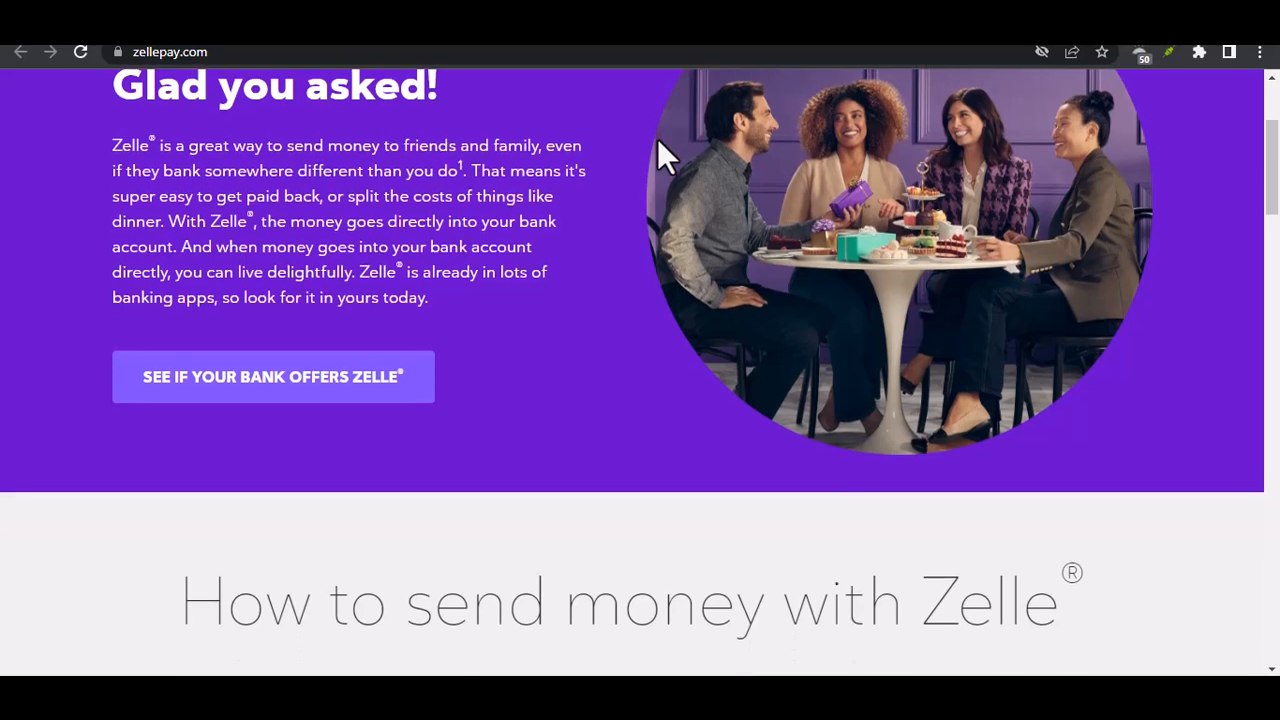
pyautogui.scroll(-3)
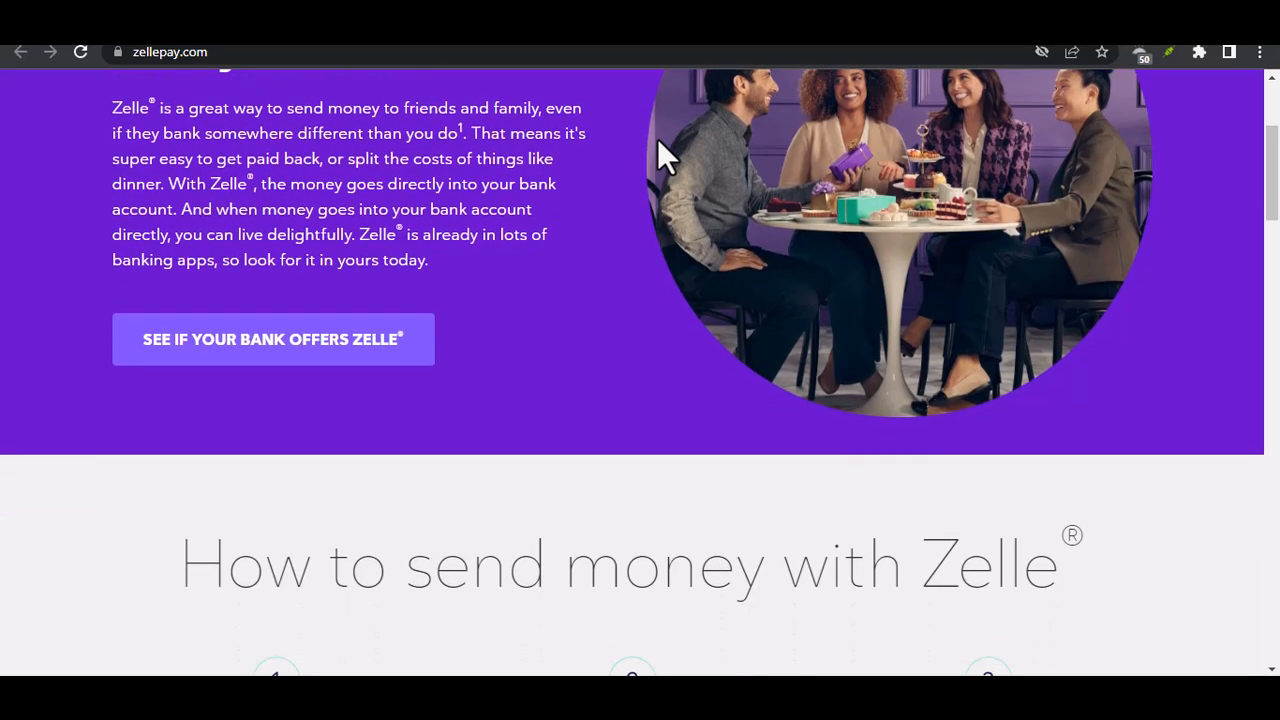
pyautogui.scroll(-3)
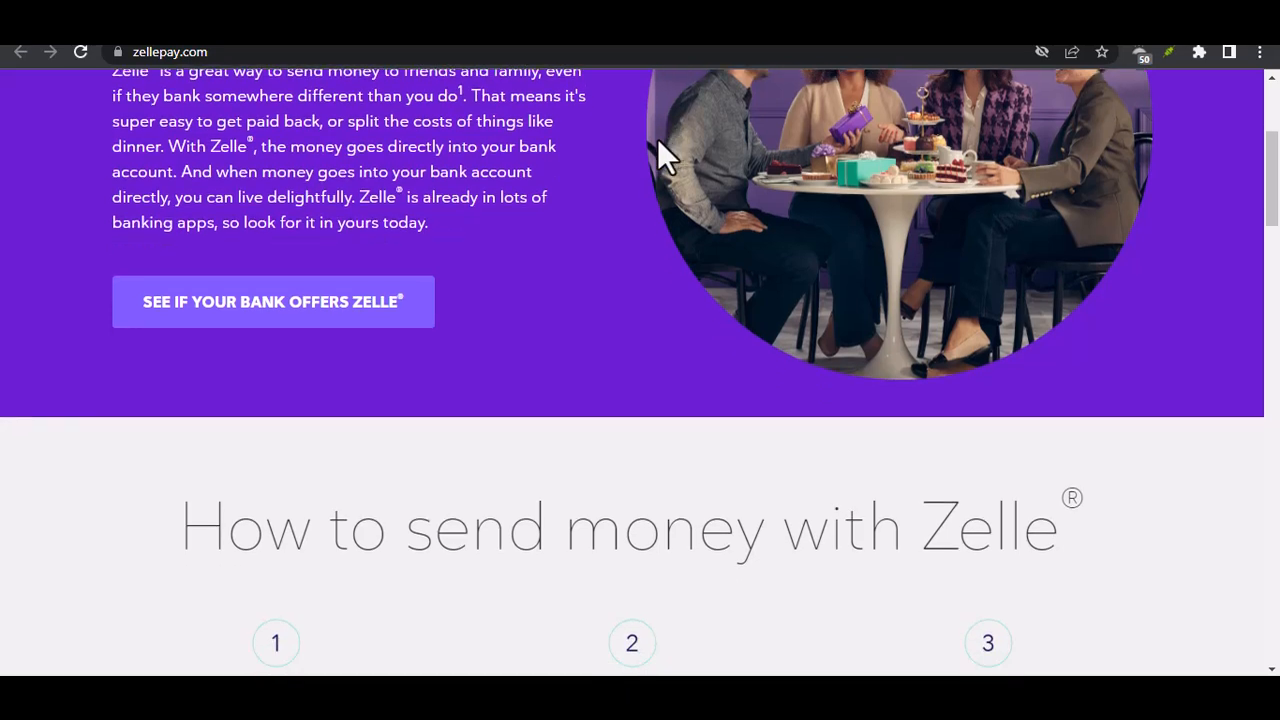
pyautogui.scroll(-3)
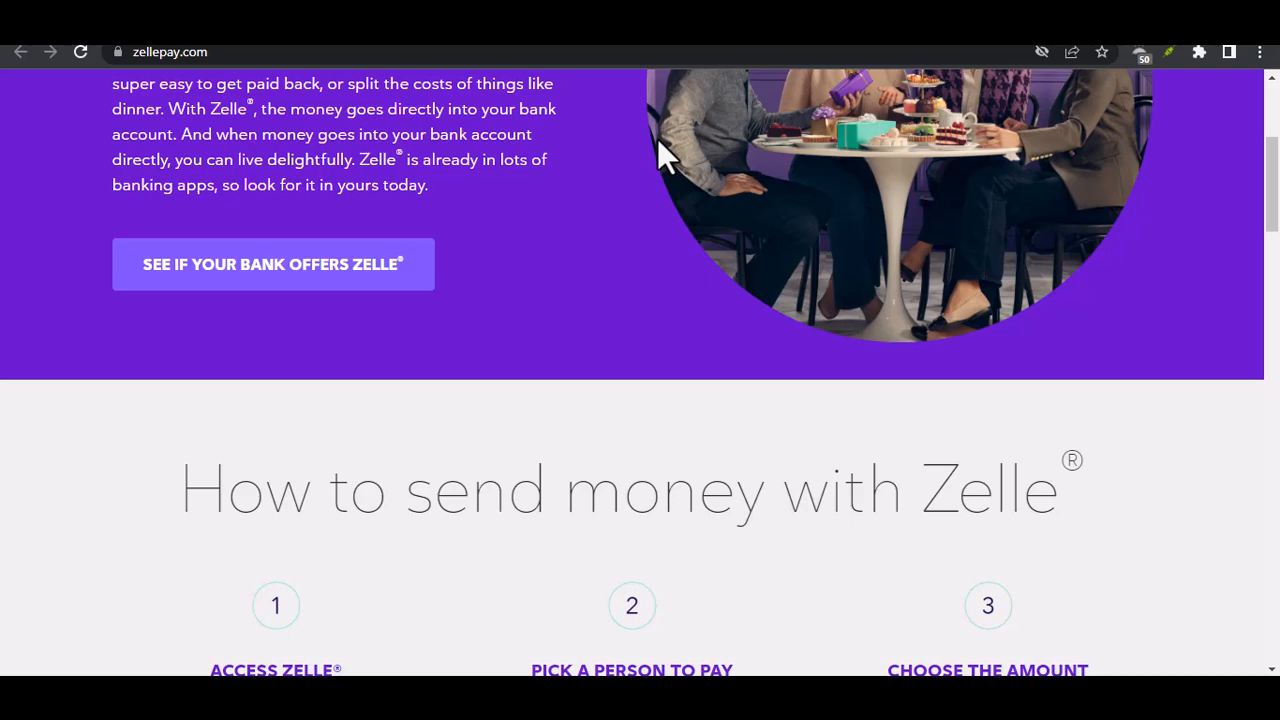
pyautogui.scroll(-3)
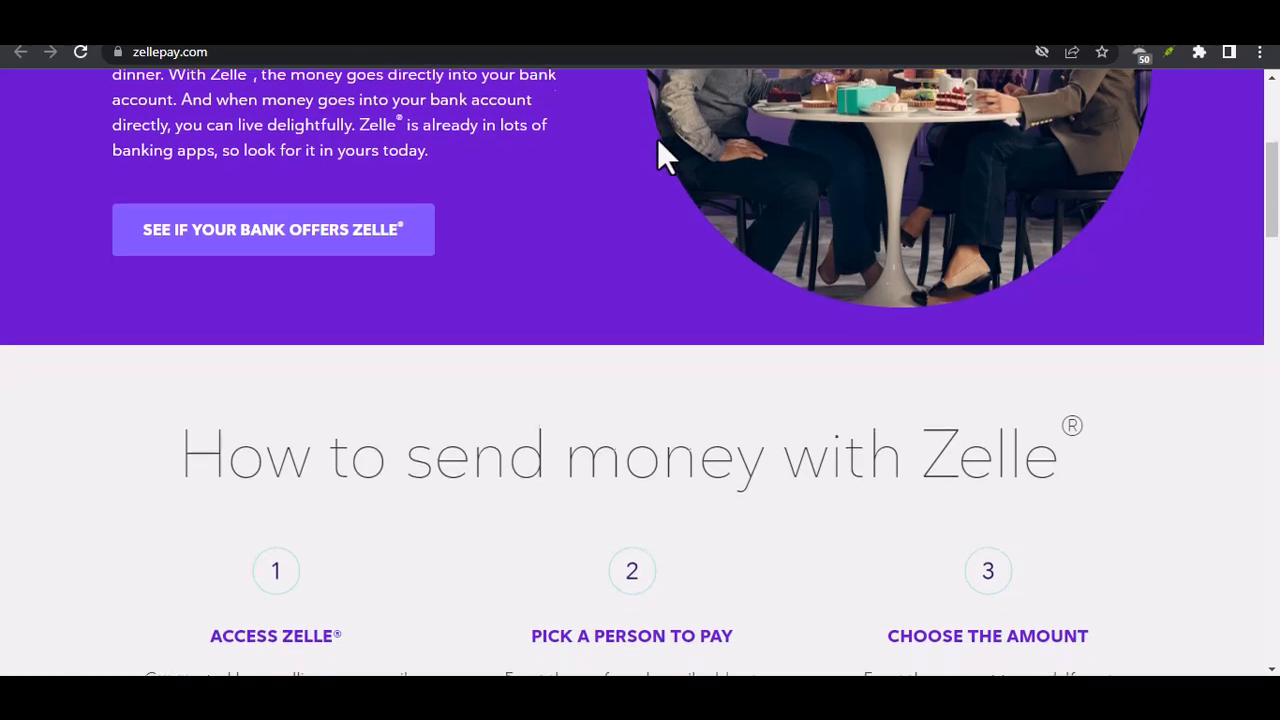
pyautogui.scroll(-3)
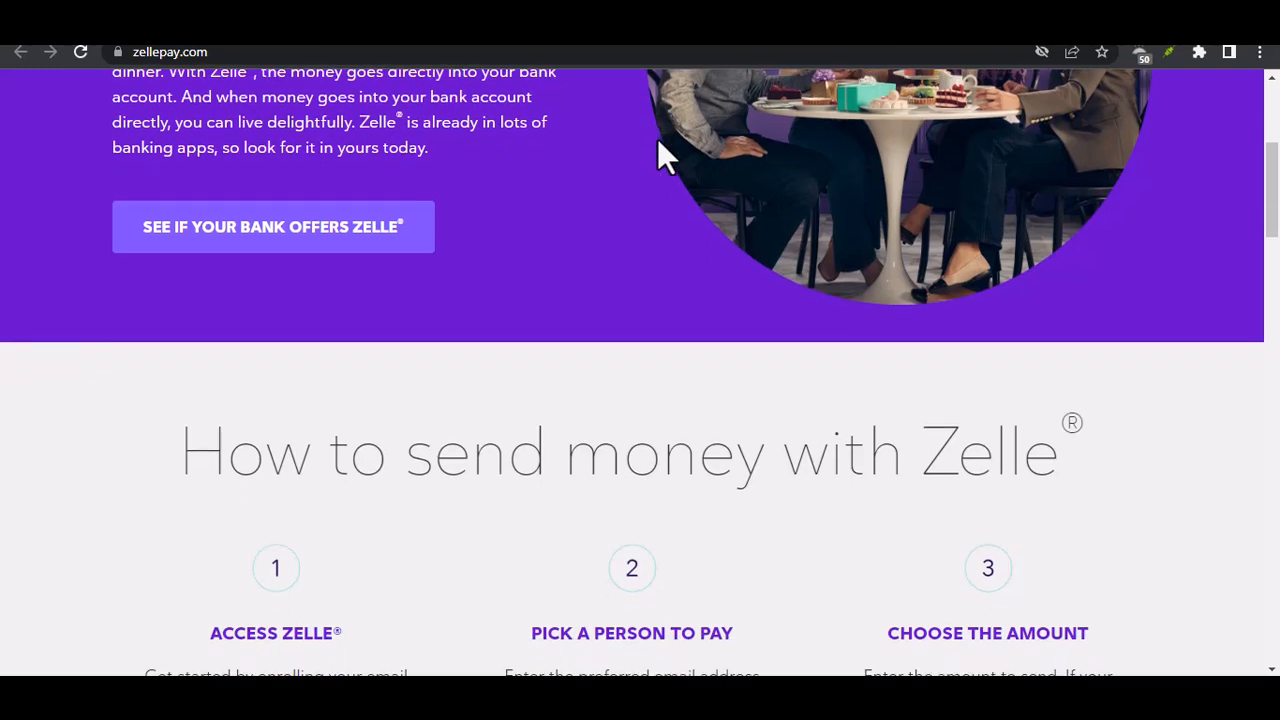
pyautogui.scroll(-3)
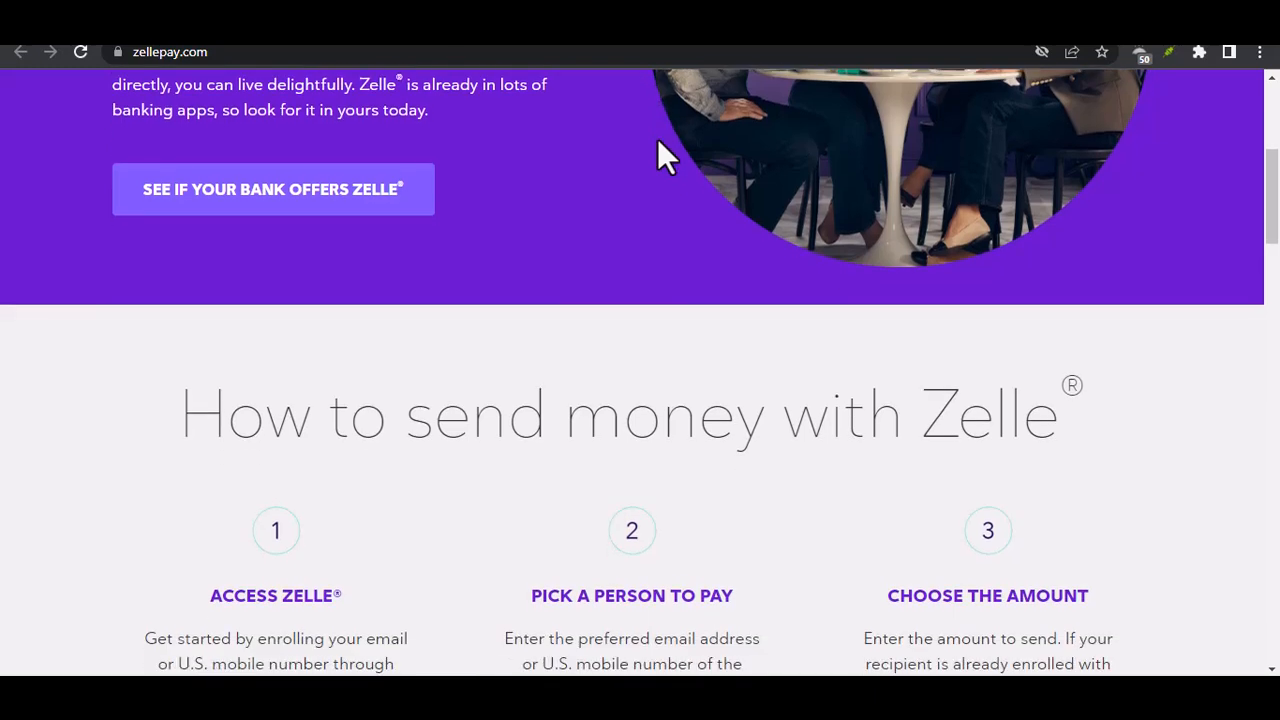
pyautogui.scroll(-3)
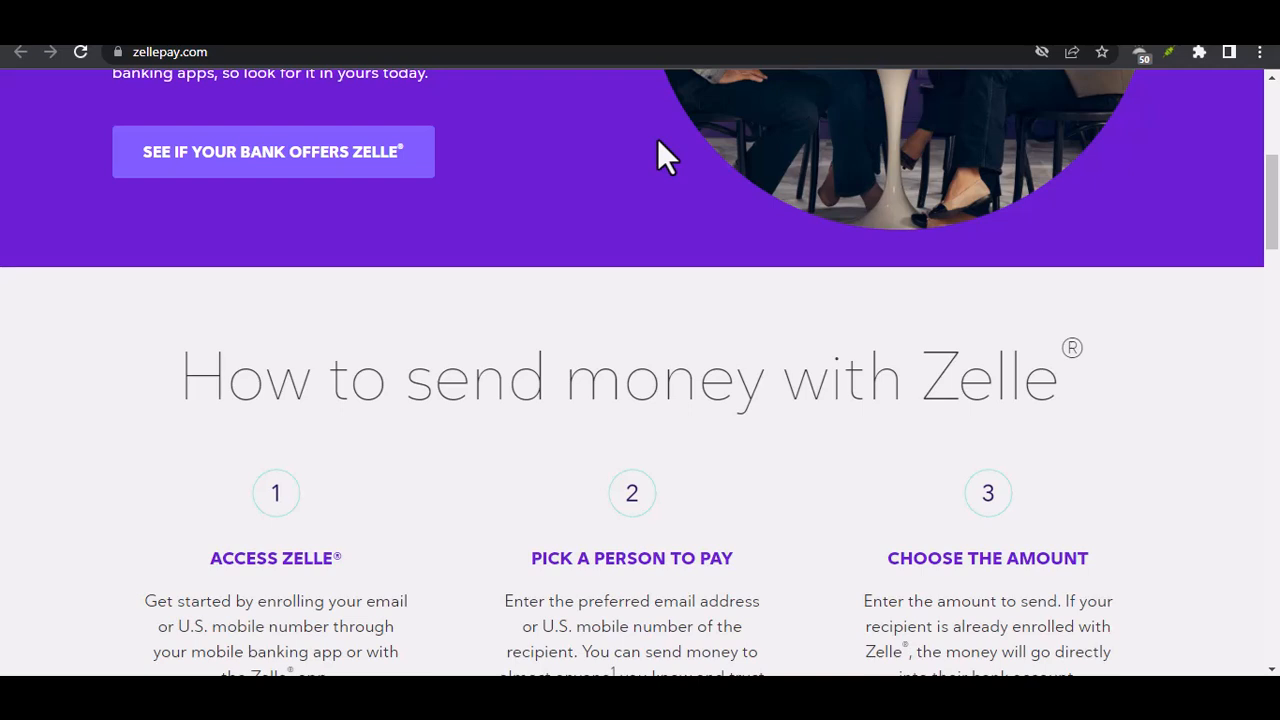
pyautogui.scroll(-3)
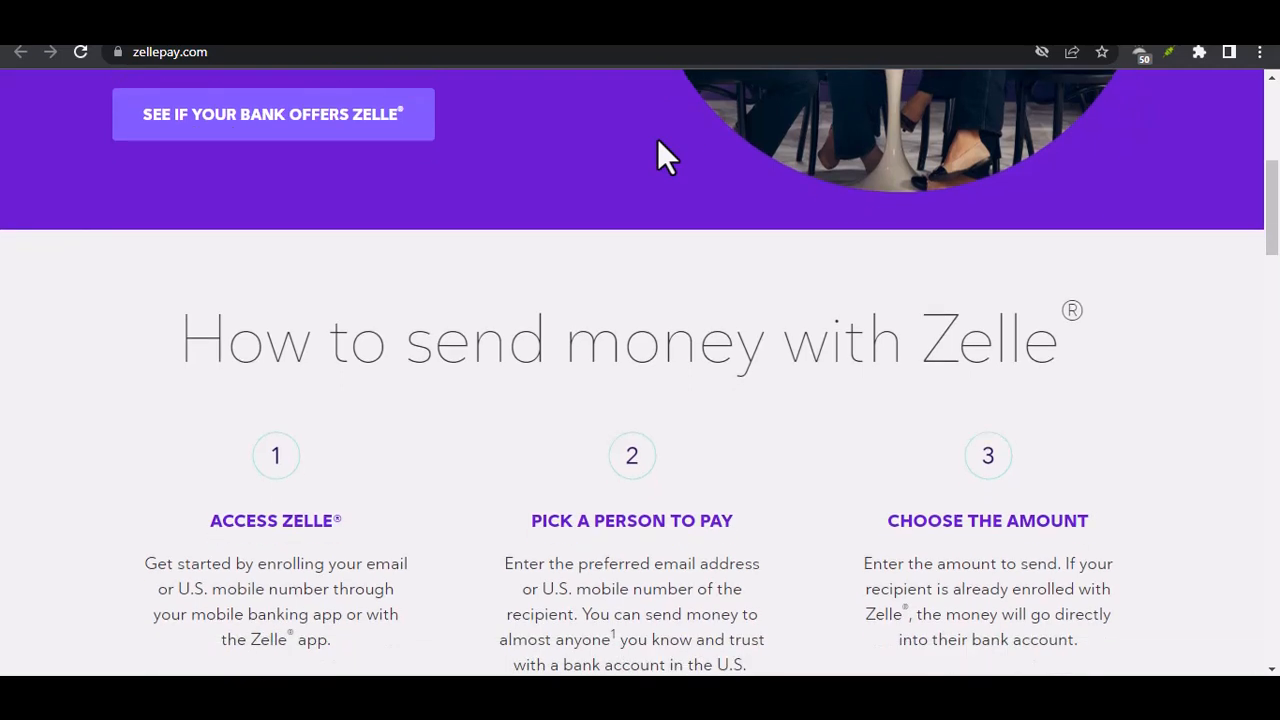
pyautogui.scroll(-3)
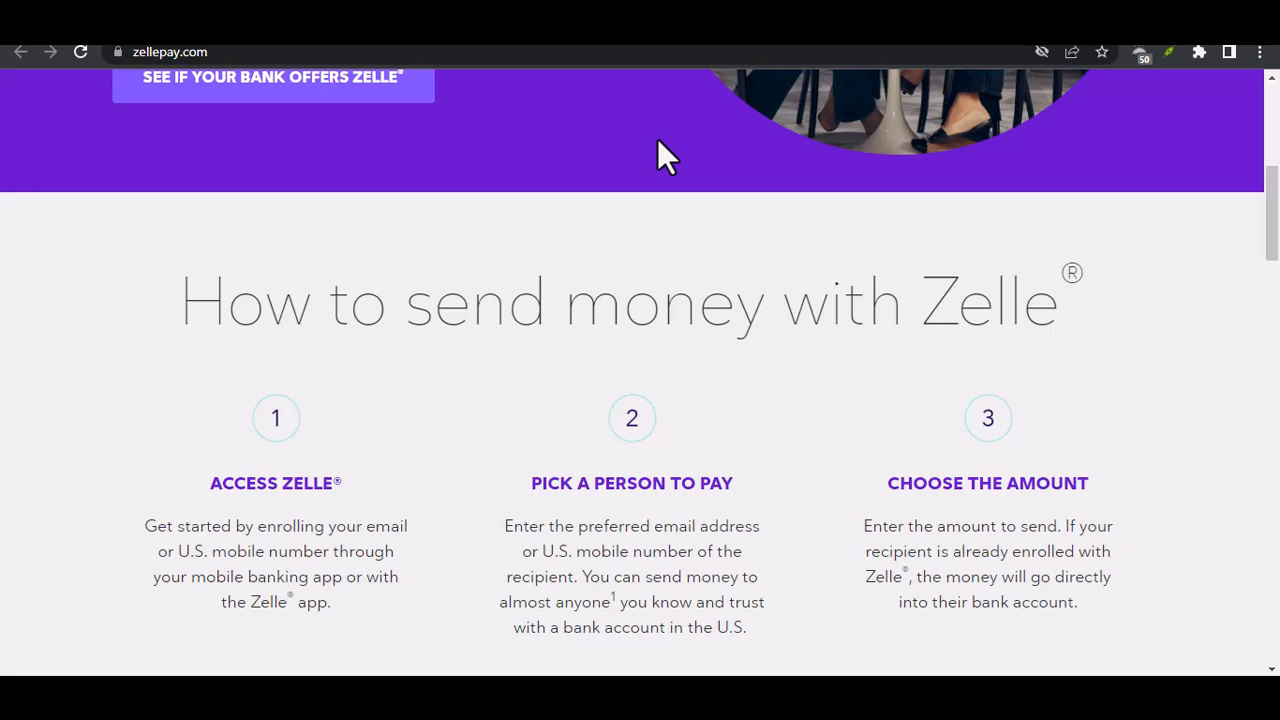
pyautogui.scroll(-3)
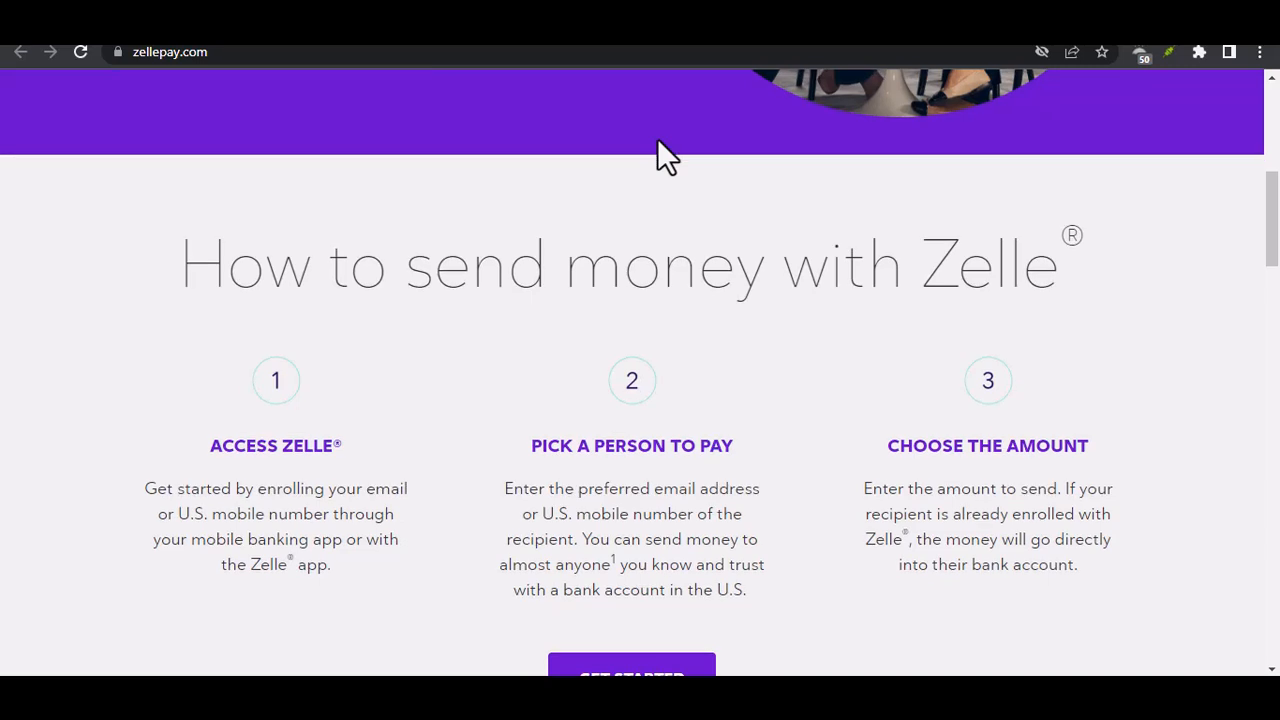
pyautogui.scroll(-3)
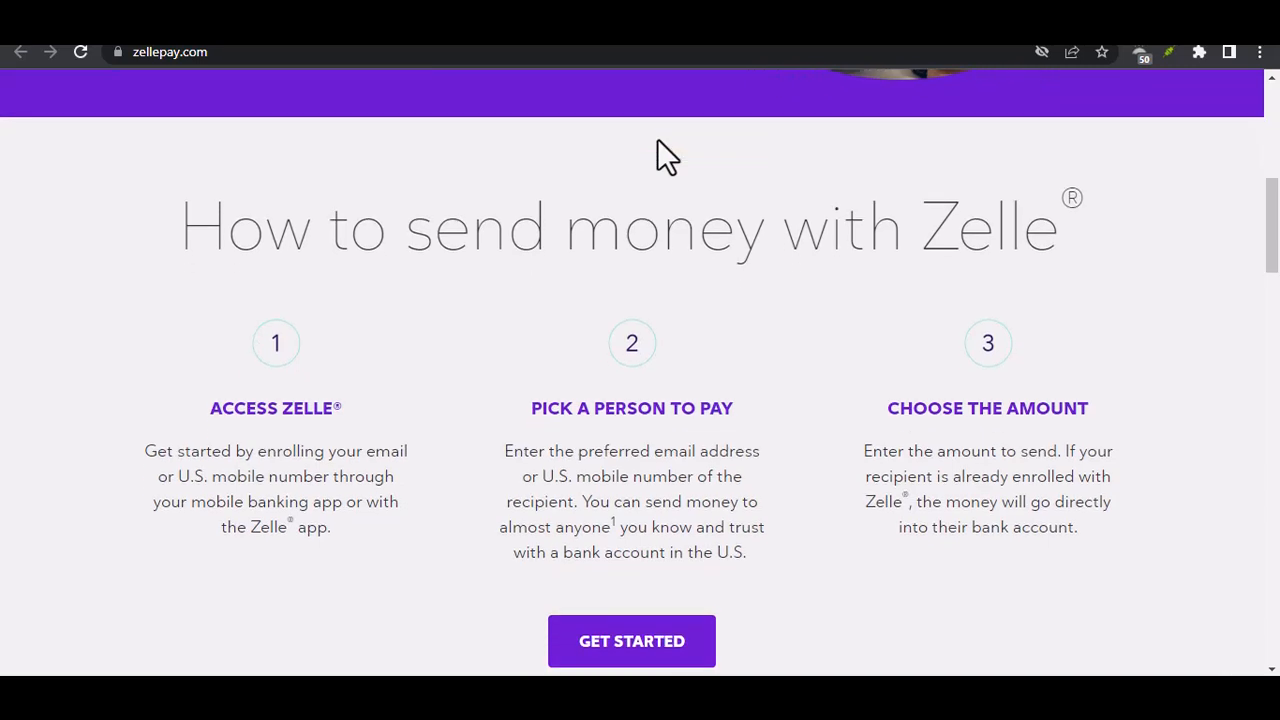
pyautogui.scroll(-3)
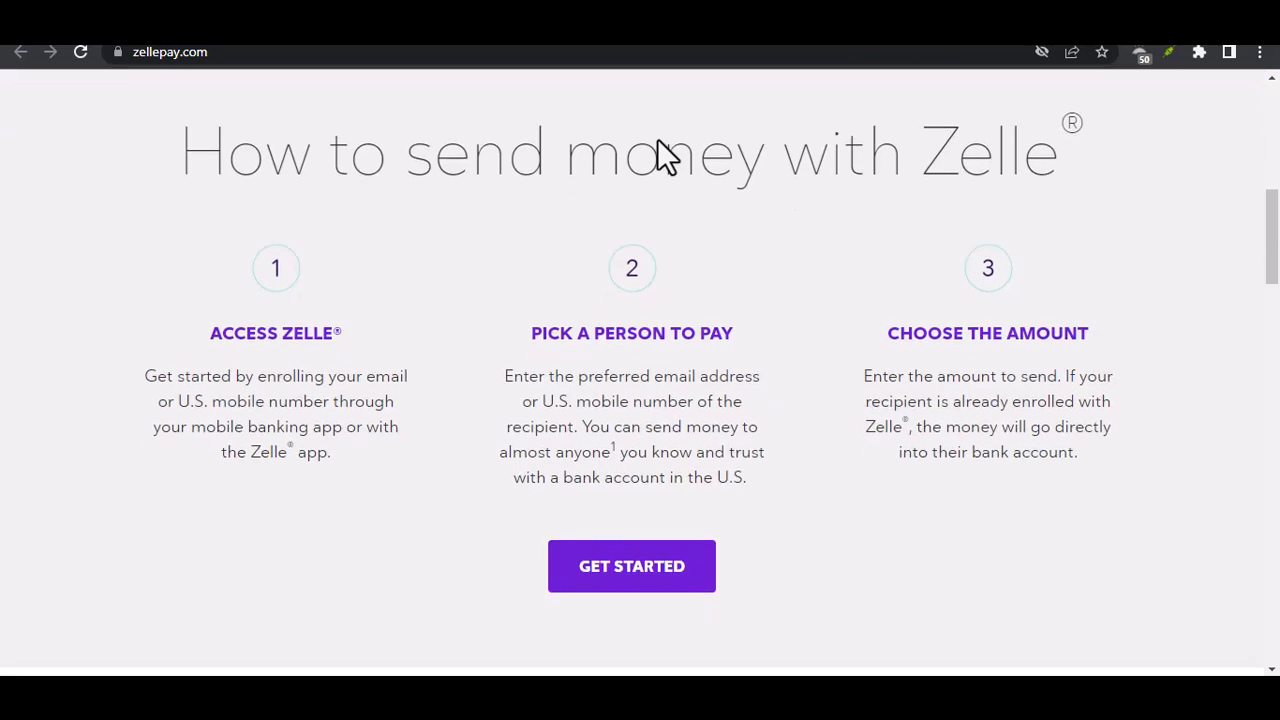
pyautogui.scroll(3)
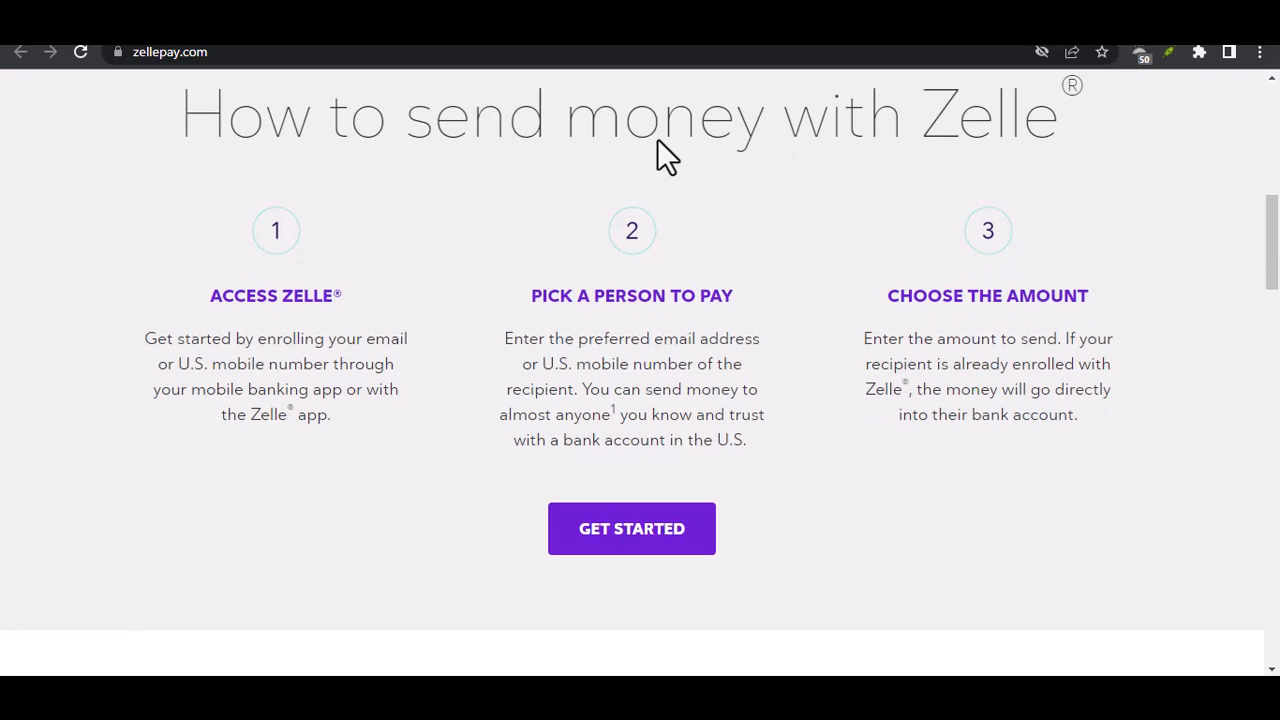
pyautogui.scroll(-3)
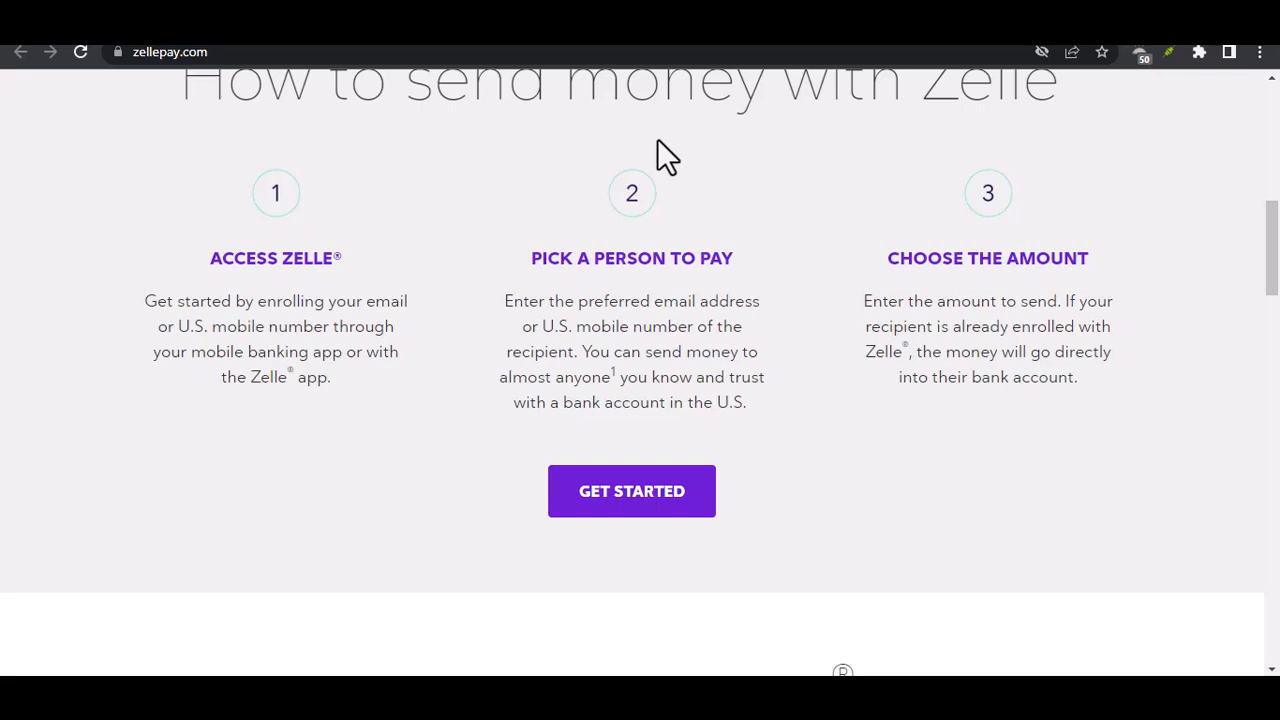
pyautogui.scroll(-3)
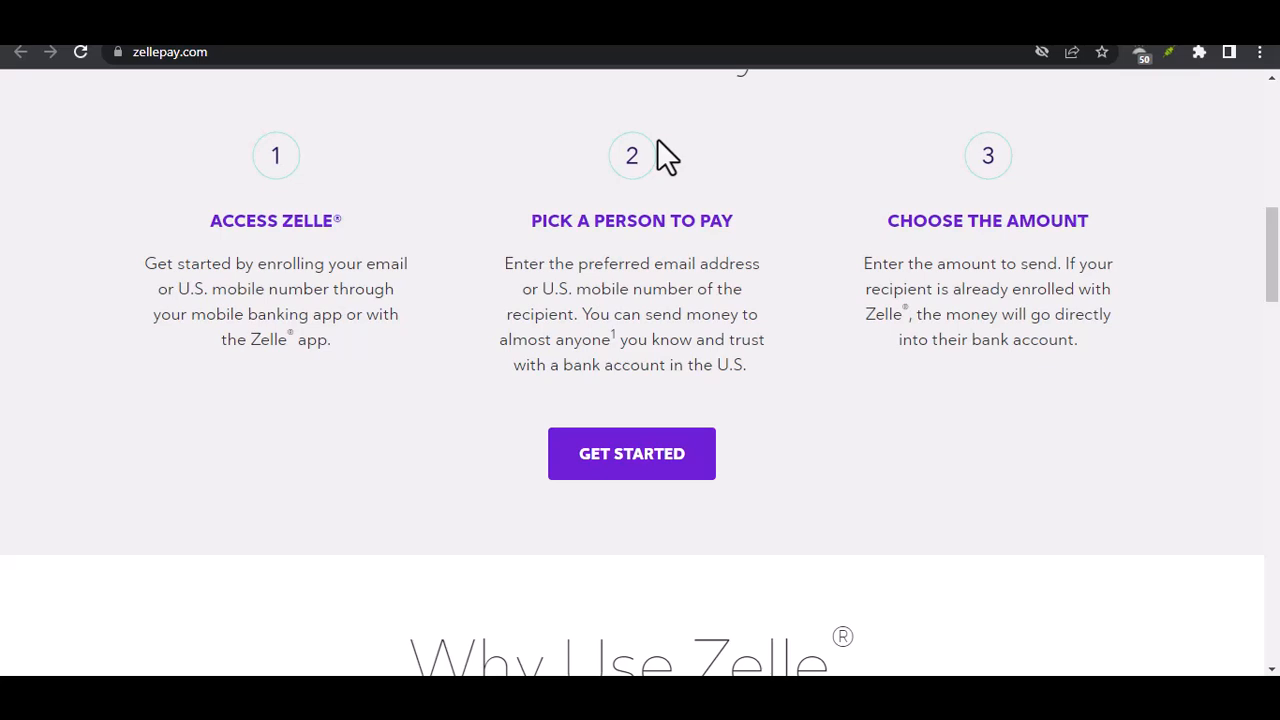
pyautogui.scroll(-3)
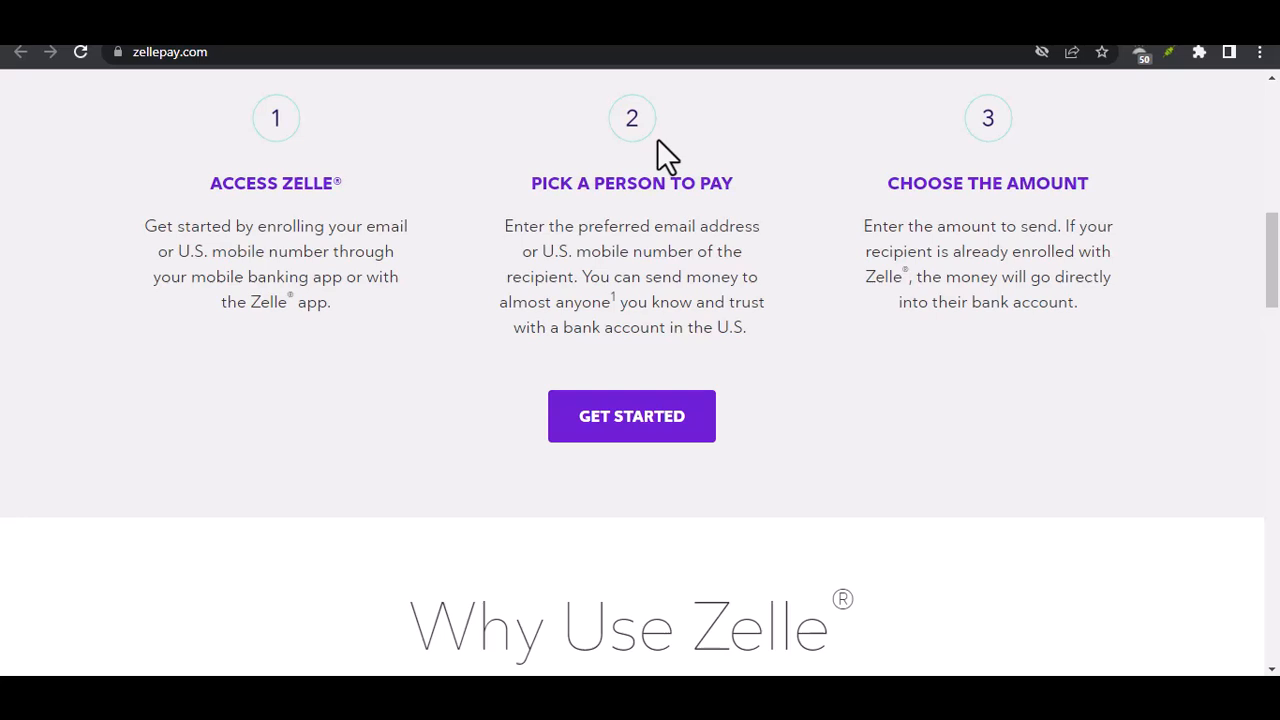
pyautogui.scroll(-3)
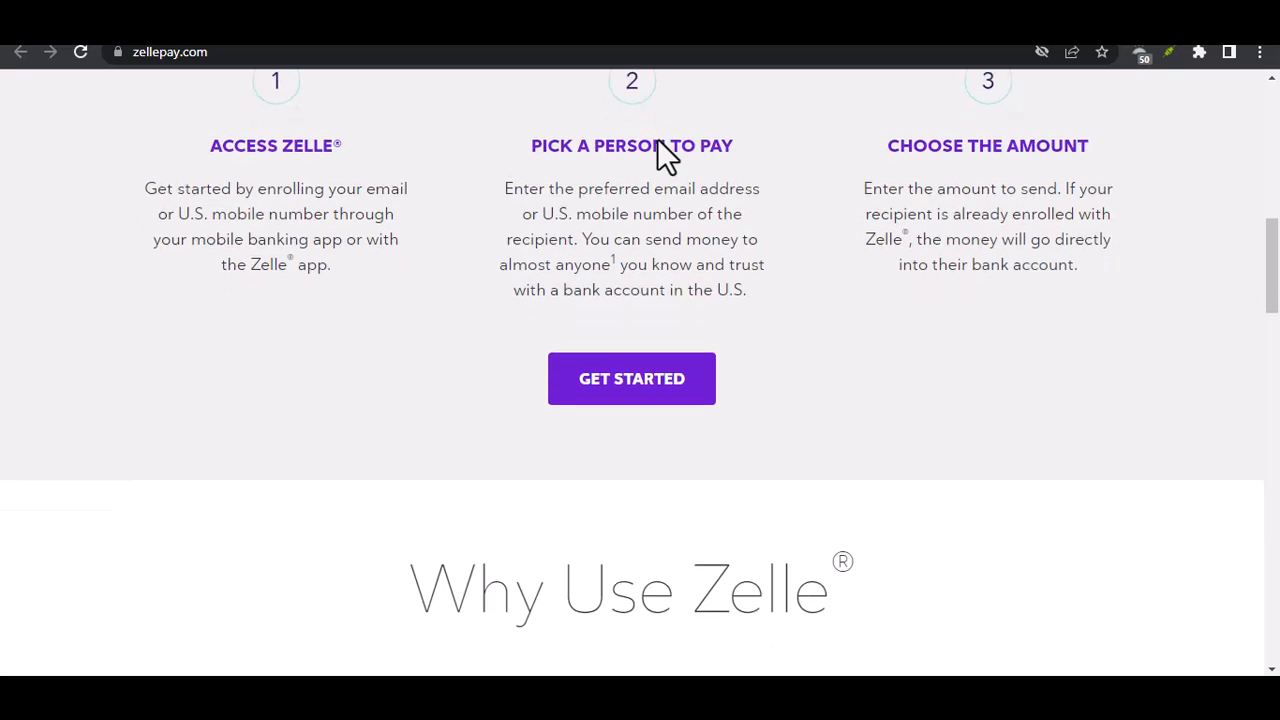
pyautogui.scroll(-3)
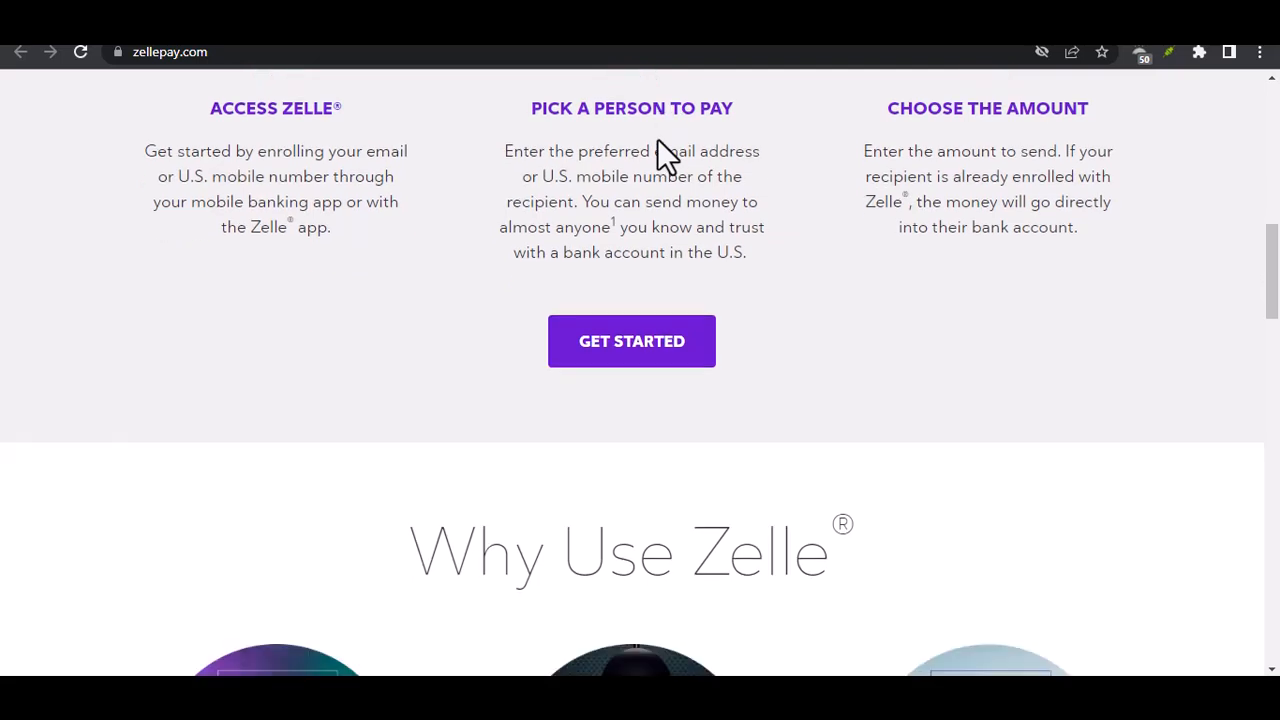
pyautogui.scroll(-3)
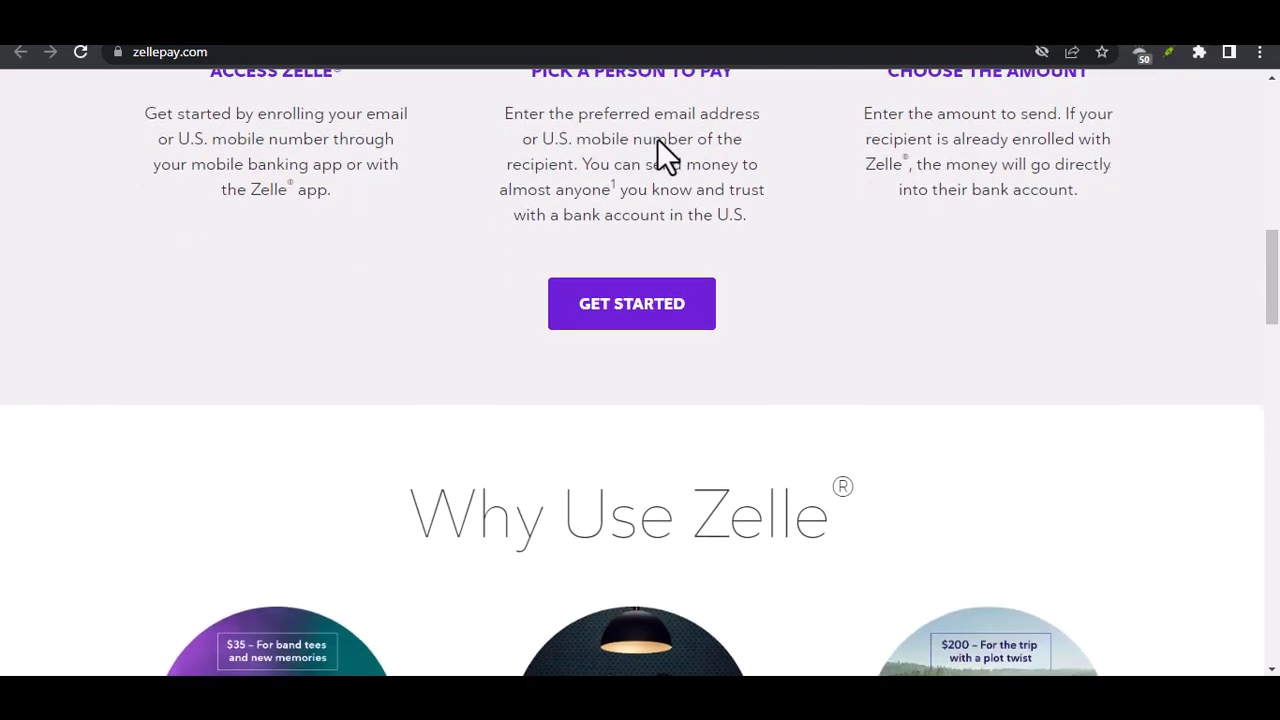
pyautogui.scroll(-3)
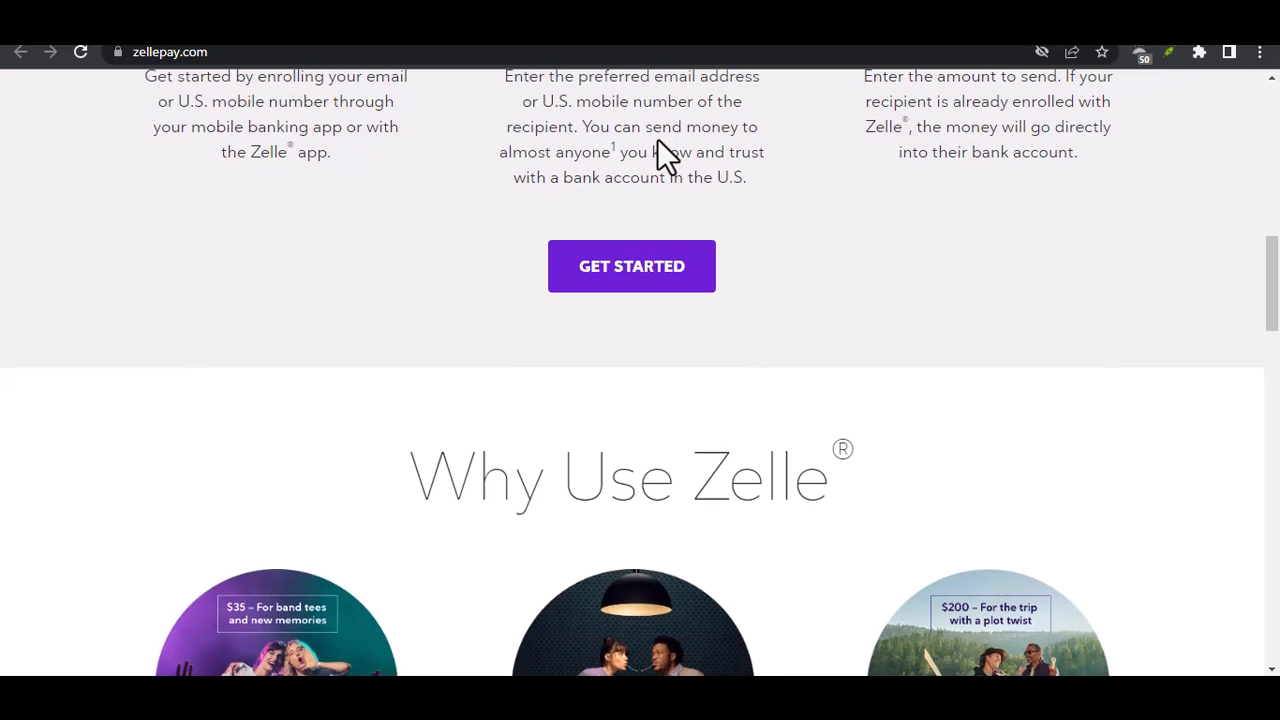
pyautogui.scroll(-3)
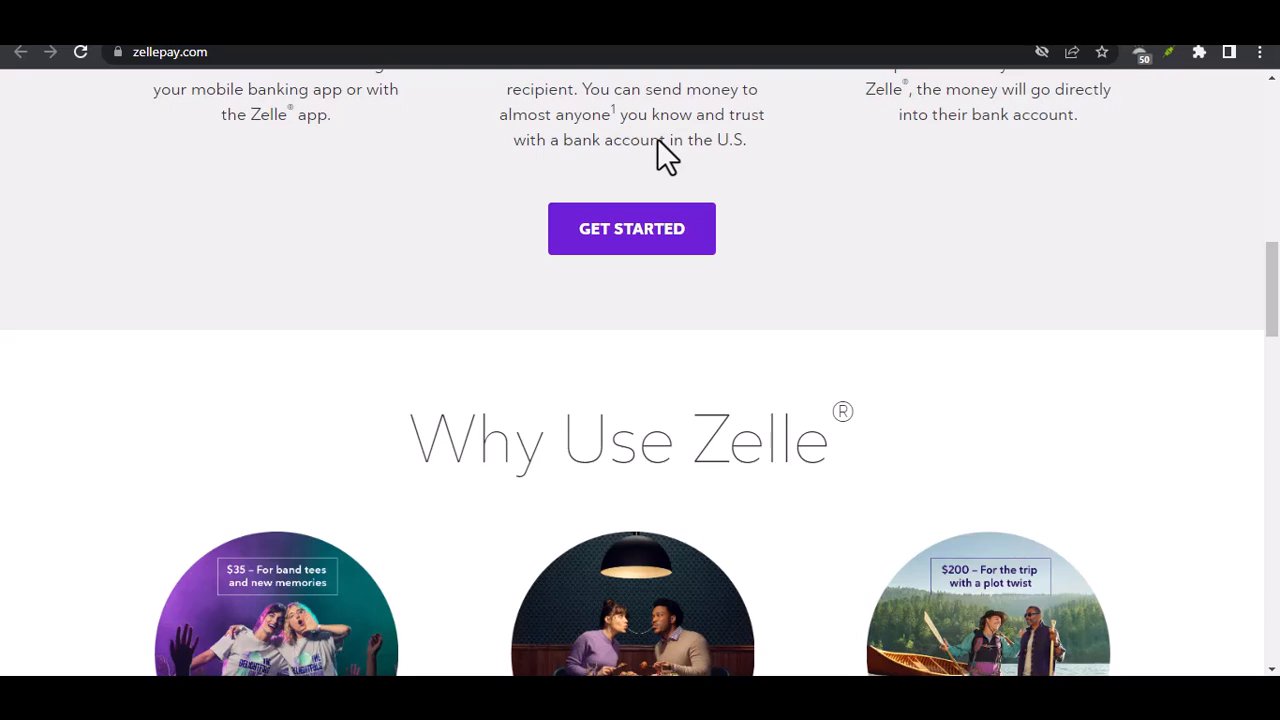
pyautogui.scroll(-3)
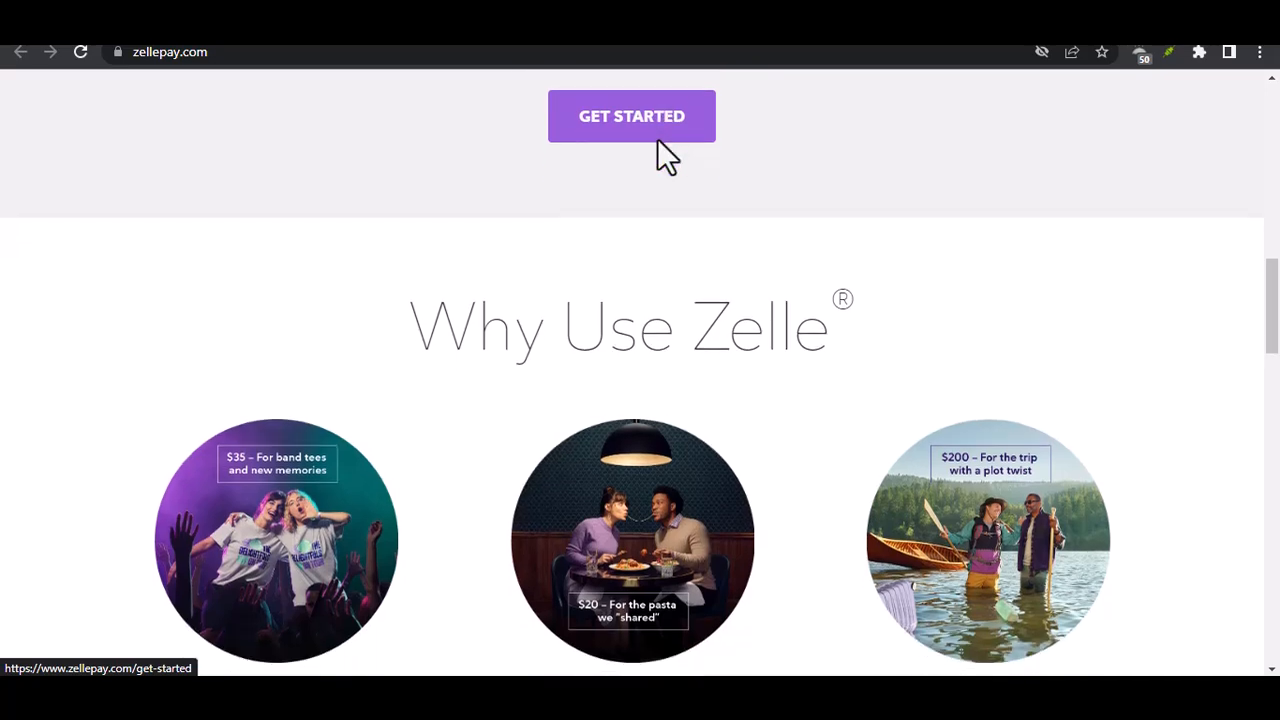
pyautogui.scroll(-3)
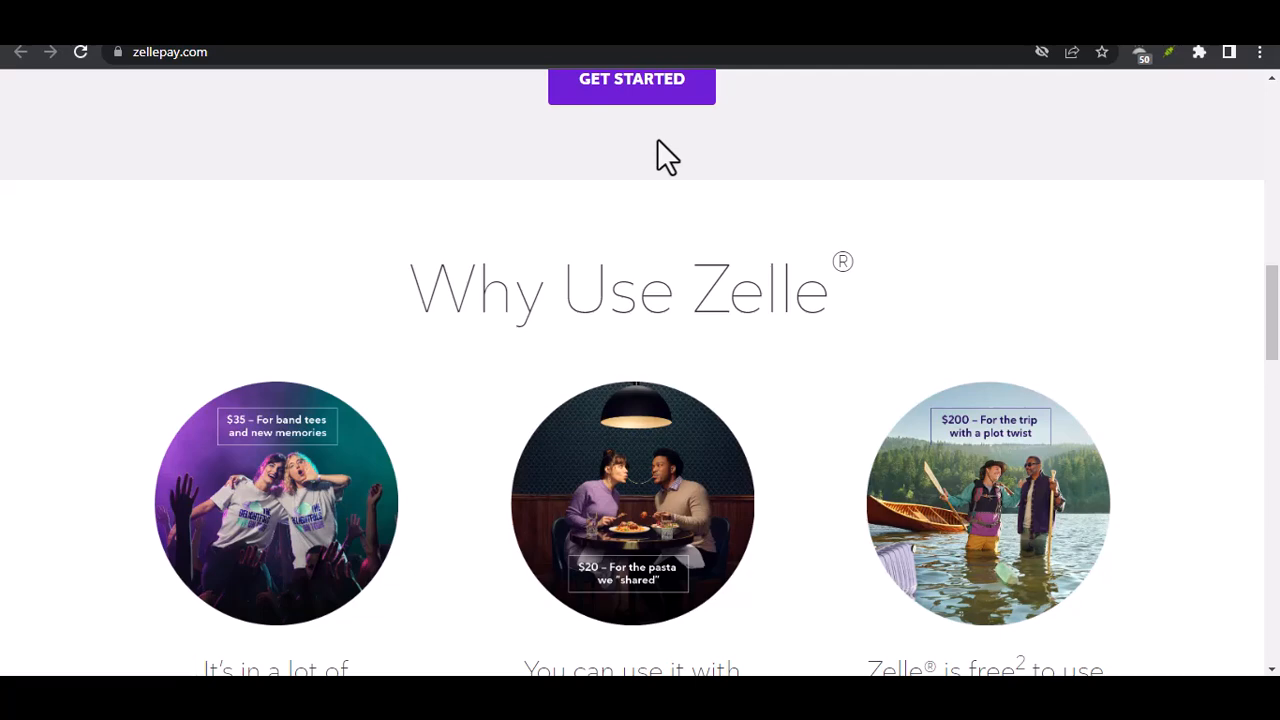
pyautogui.scroll(-3)
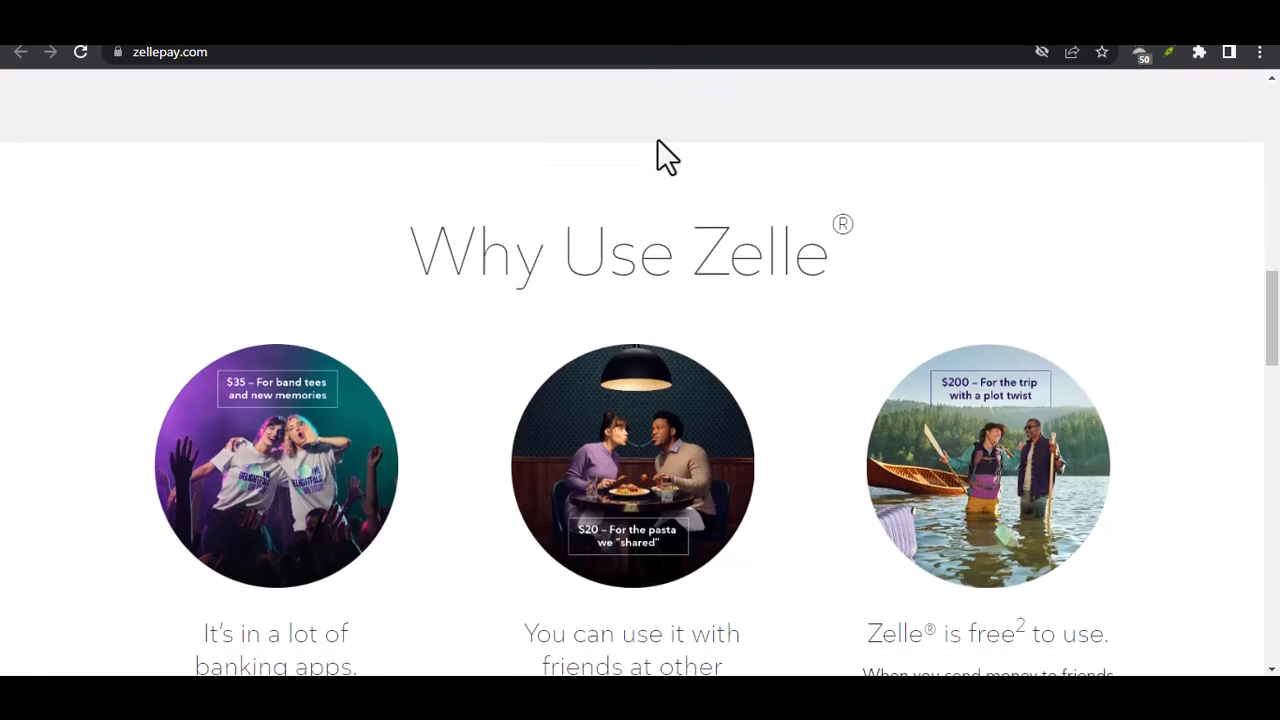
pyautogui.scroll(-3)
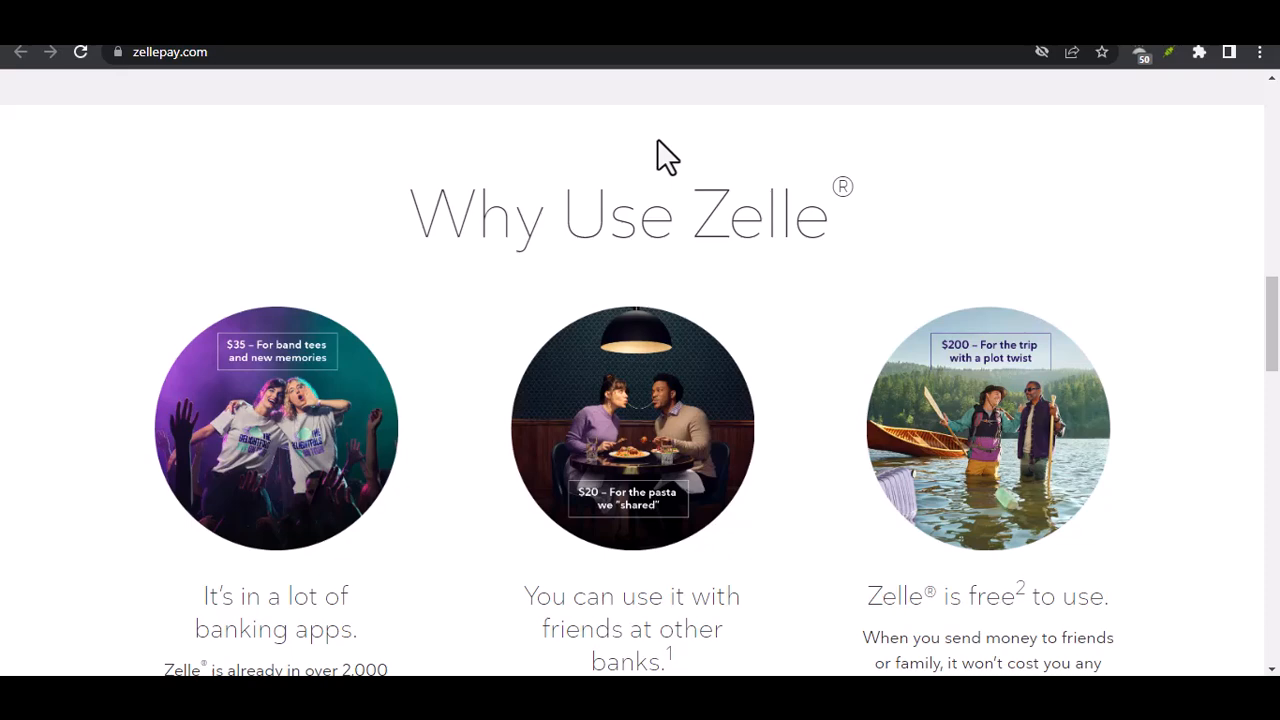
pyautogui.scroll(-3)
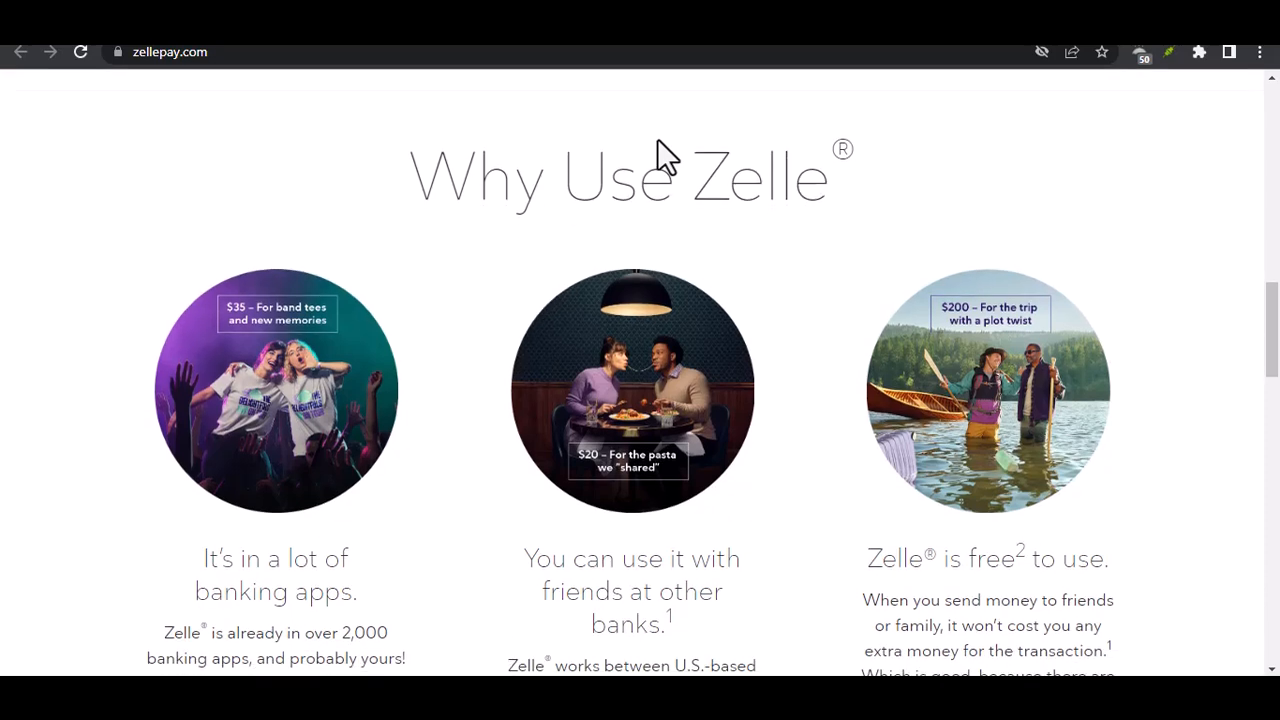
pyautogui.scroll(-3)
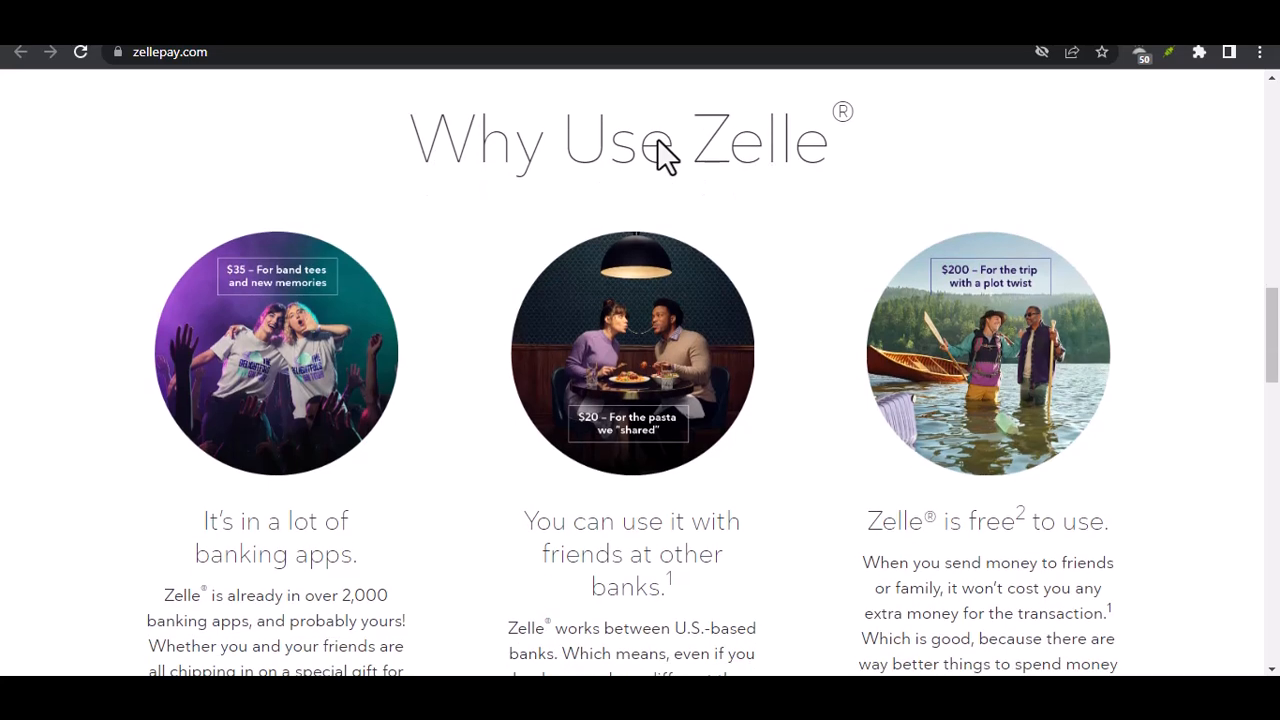
pyautogui.scroll(-3)
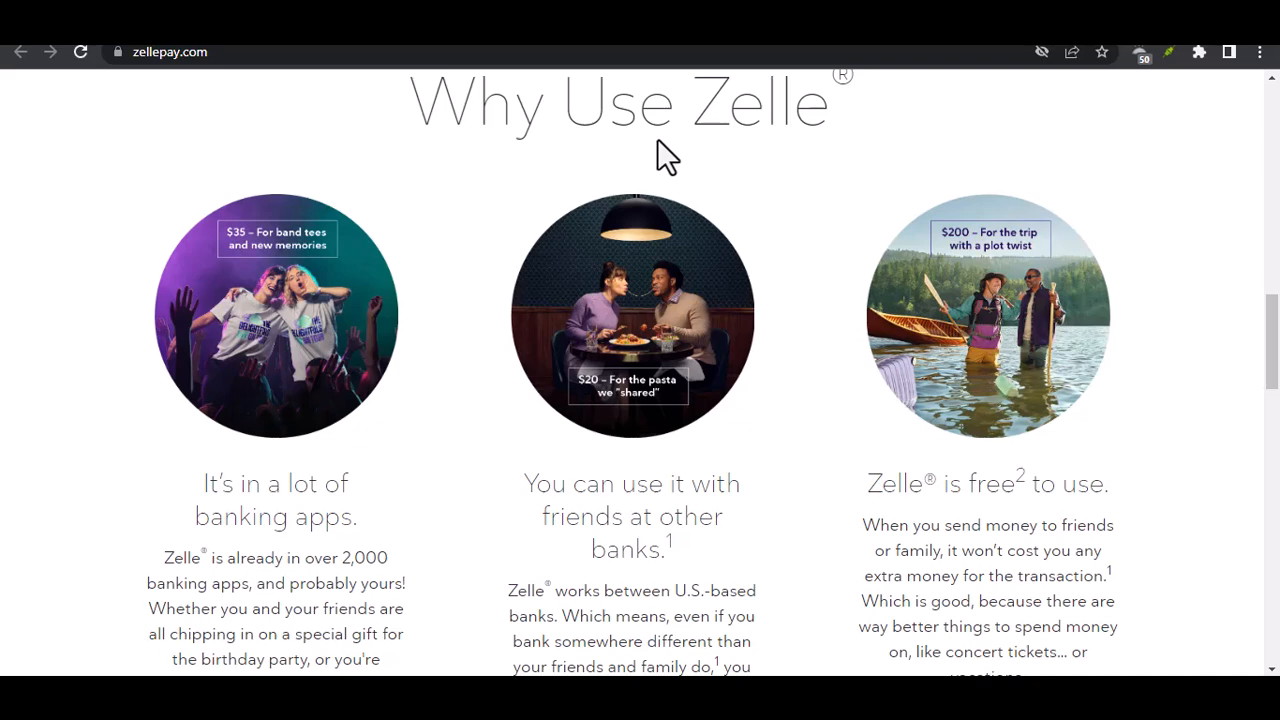
pyautogui.scroll(-3)
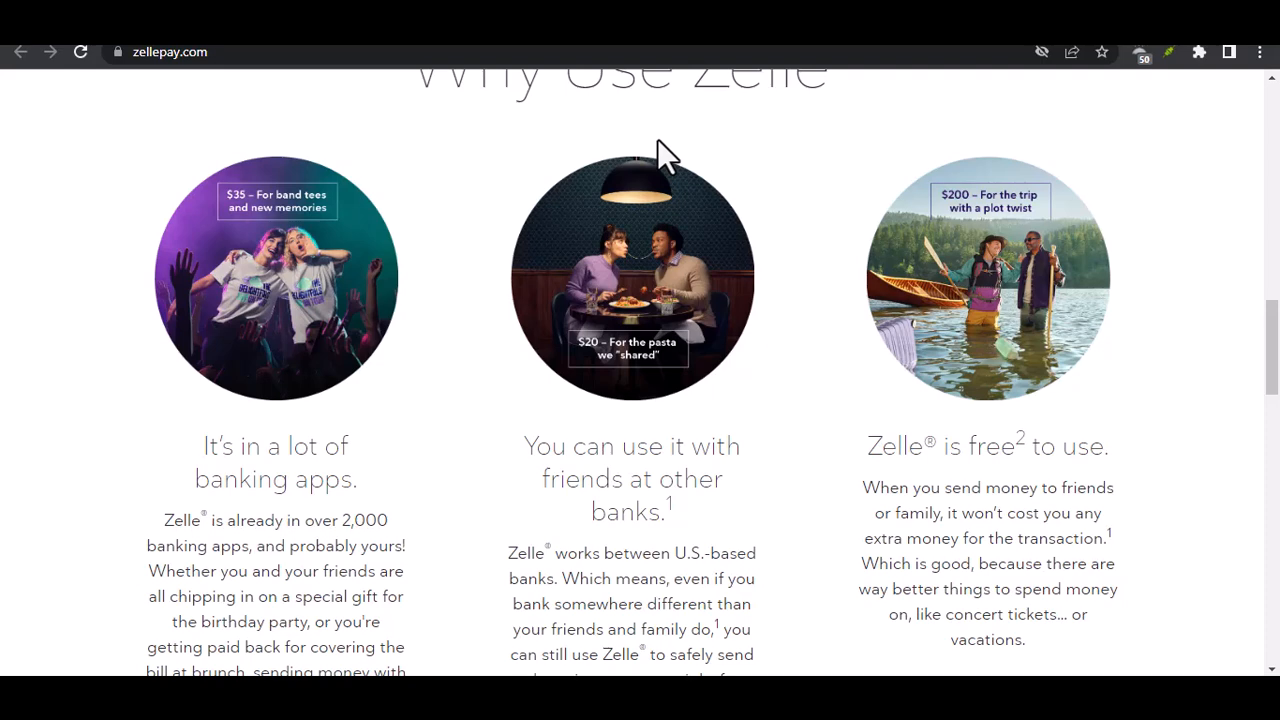
pyautogui.scroll(-3)
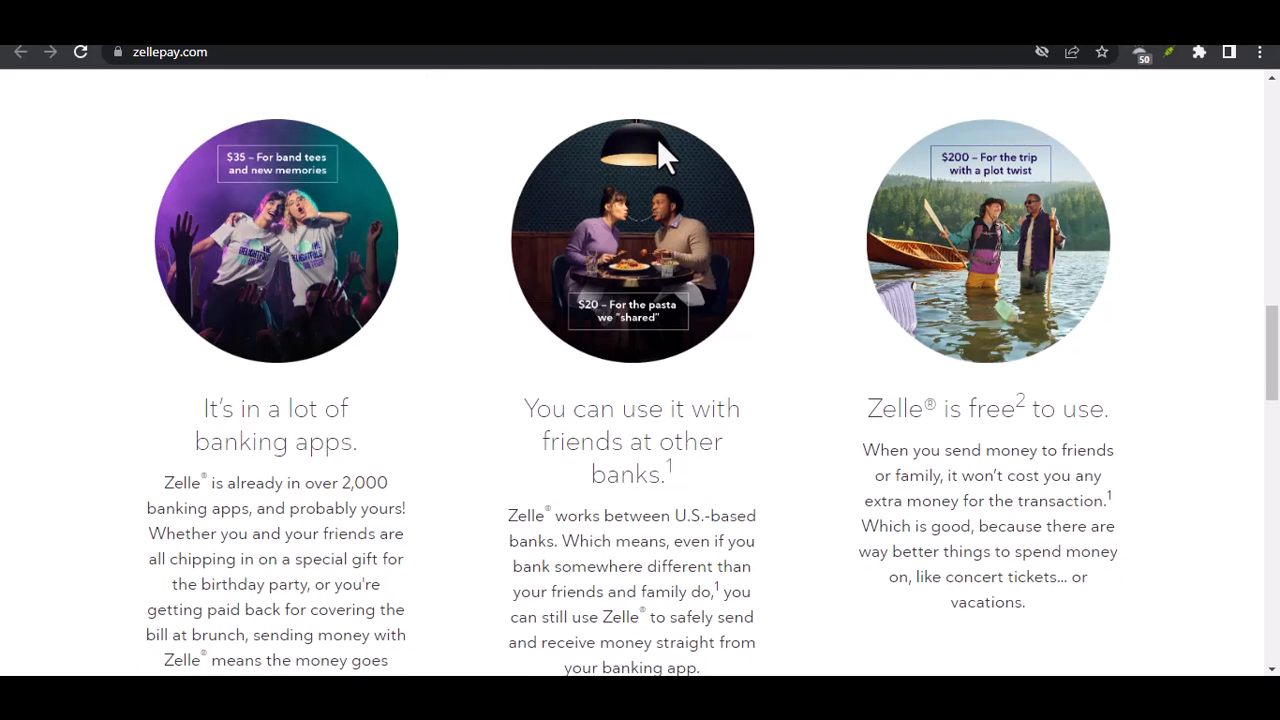
pyautogui.scroll(-3)
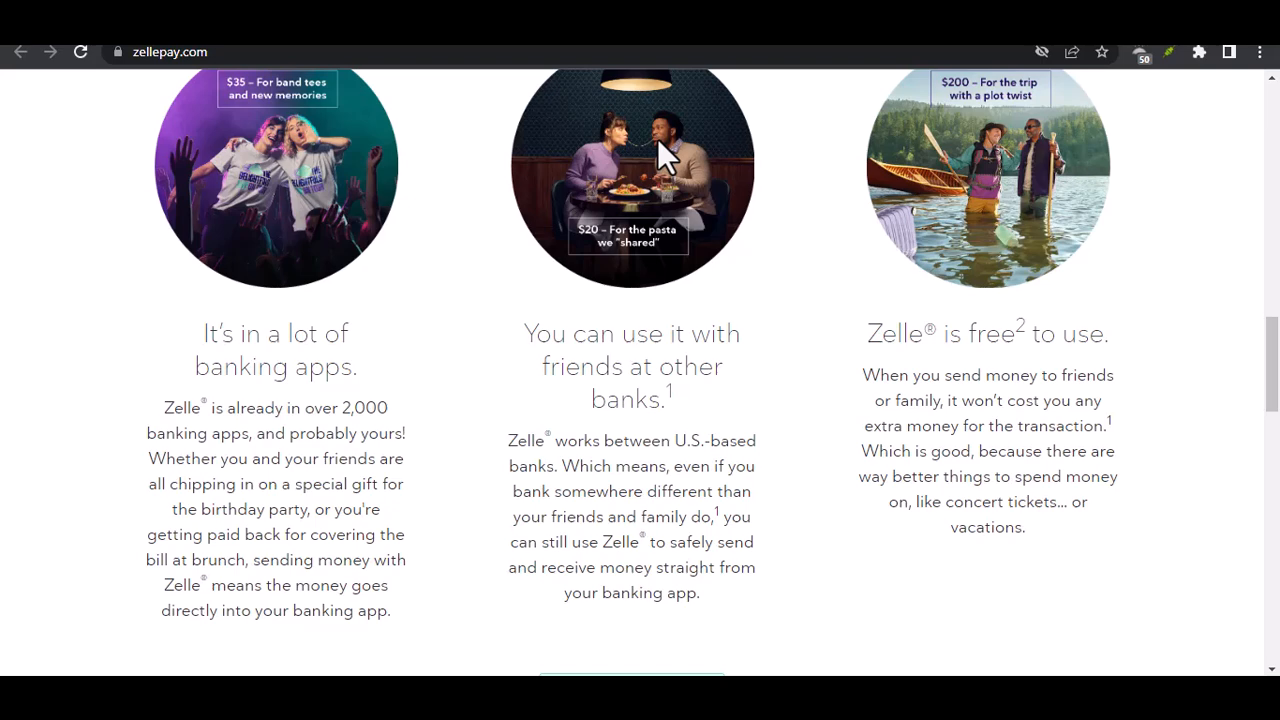
pyautogui.scroll(-3)
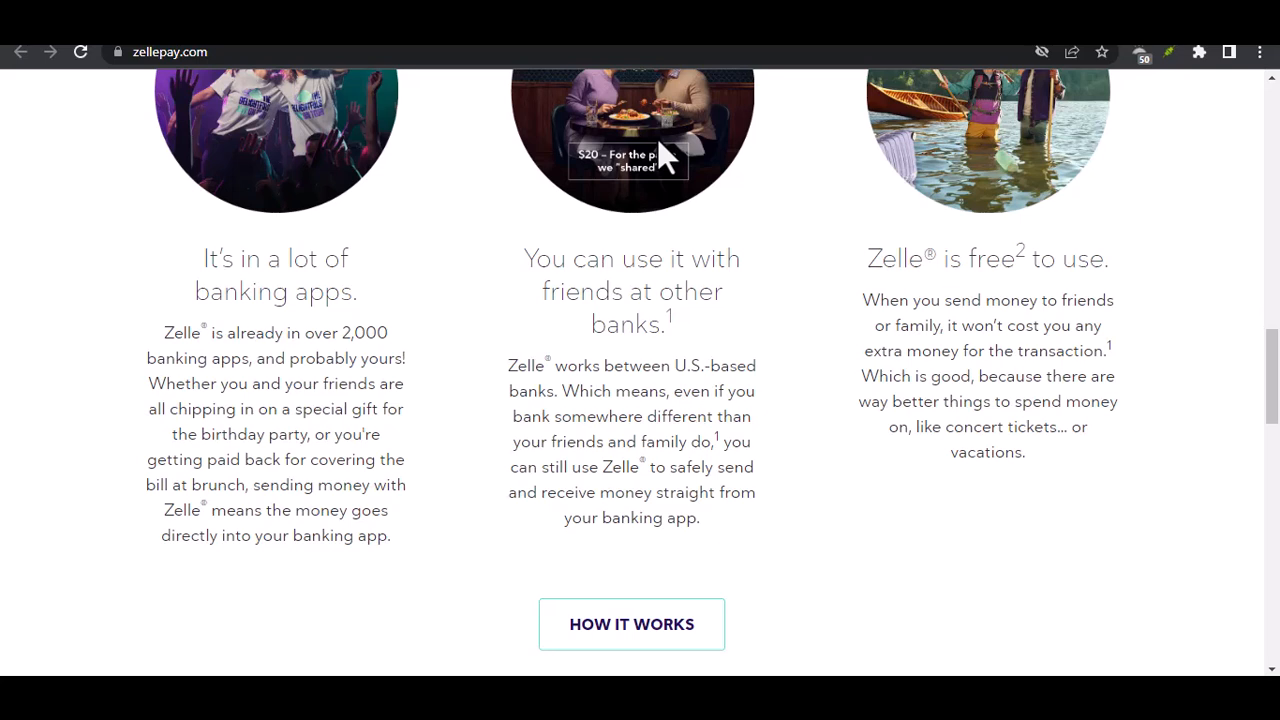
pyautogui.scroll(-3)
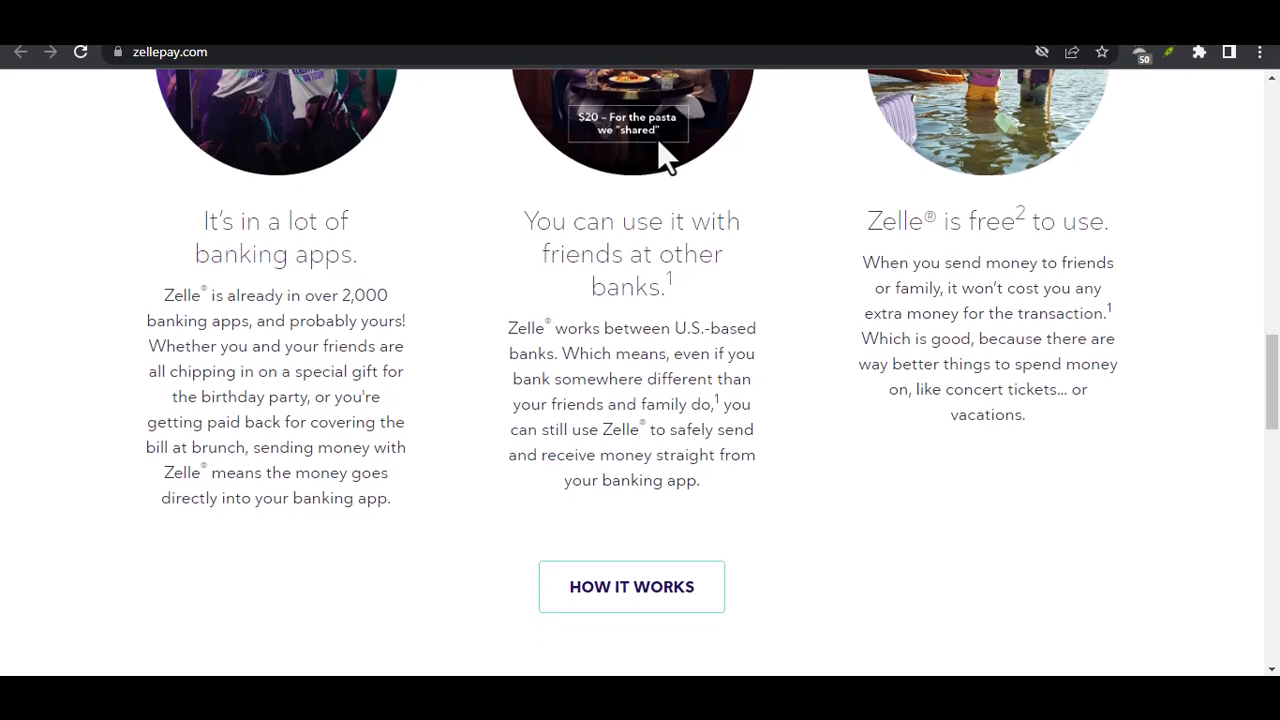
pyautogui.scroll(-3)
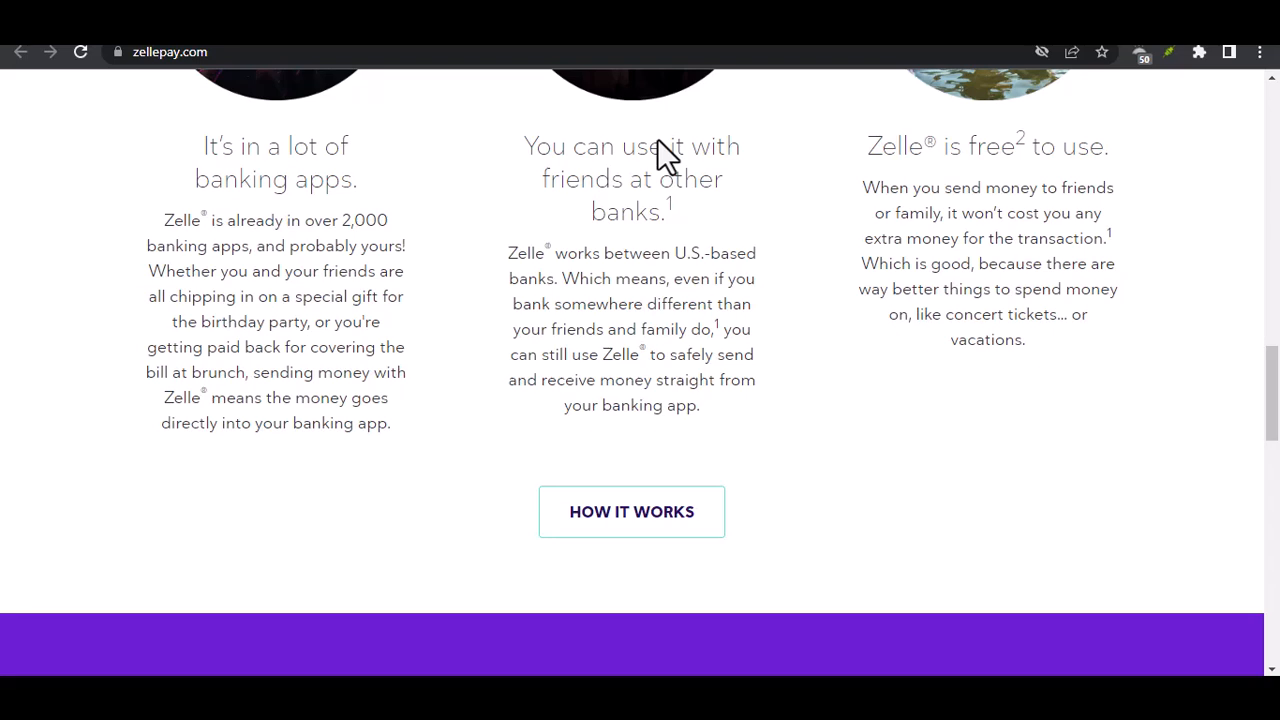
pyautogui.scroll(-3)
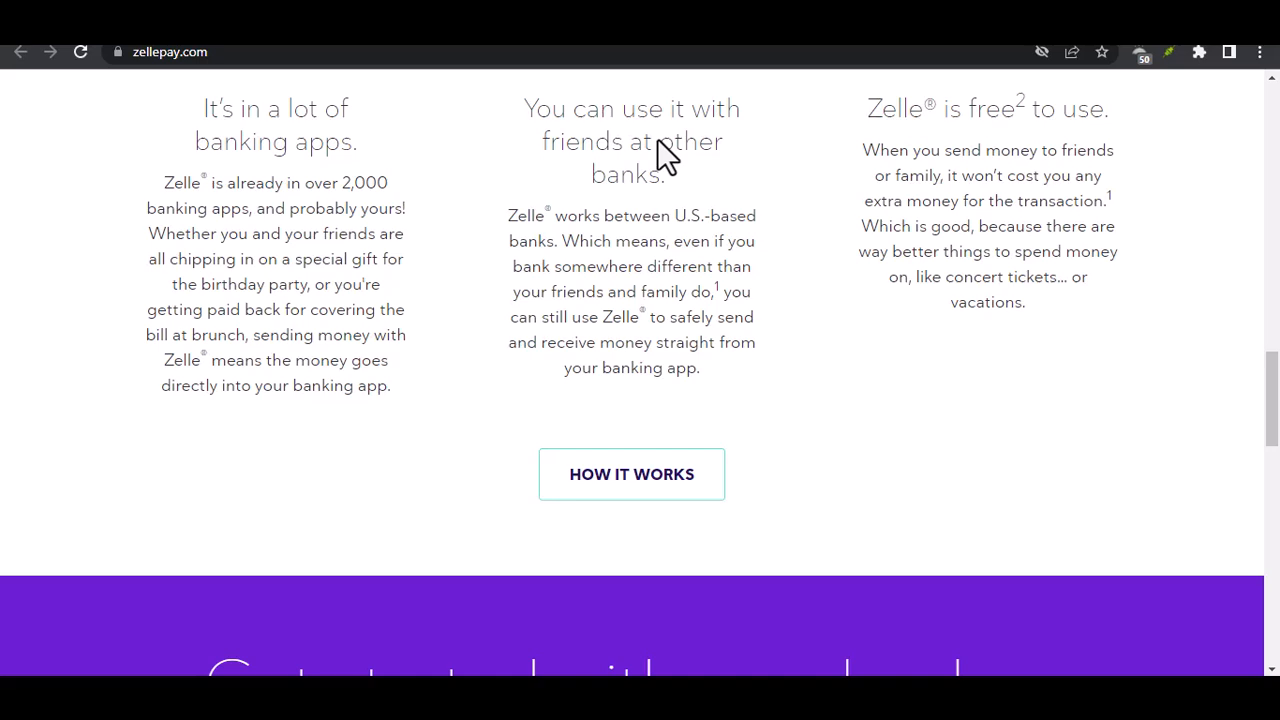
pyautogui.scroll(-3)
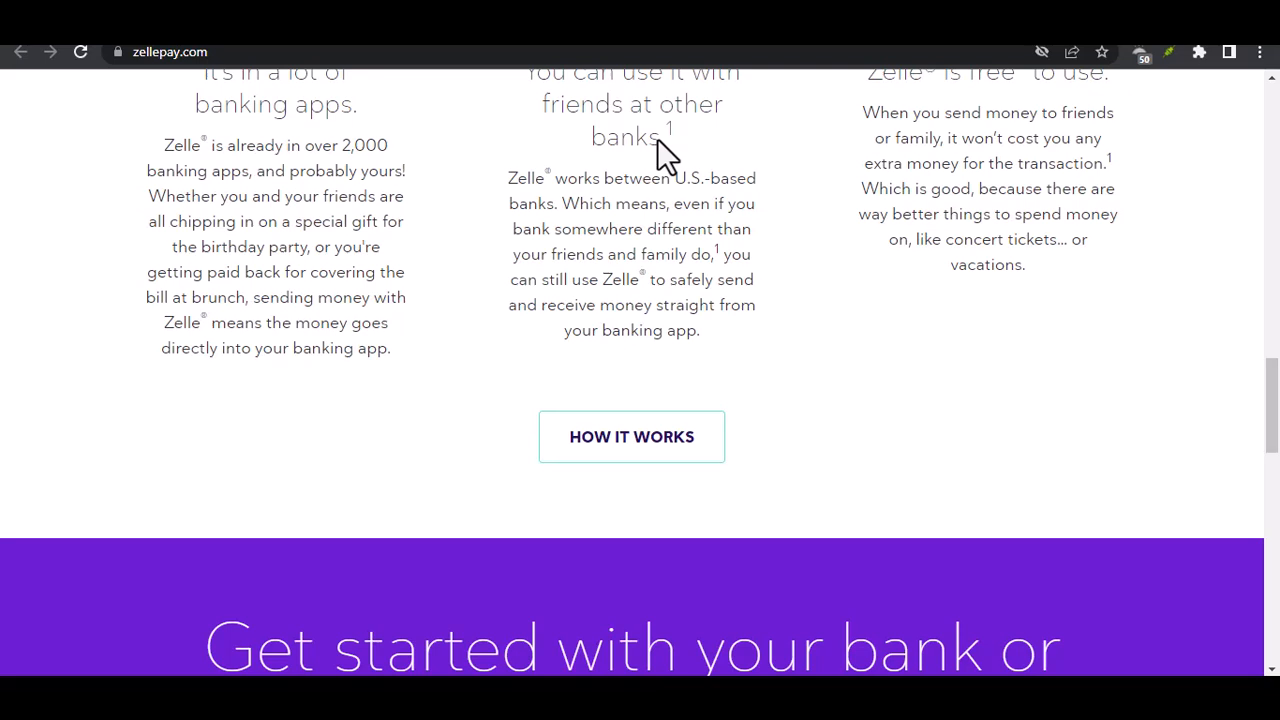
pyautogui.scroll(-3)
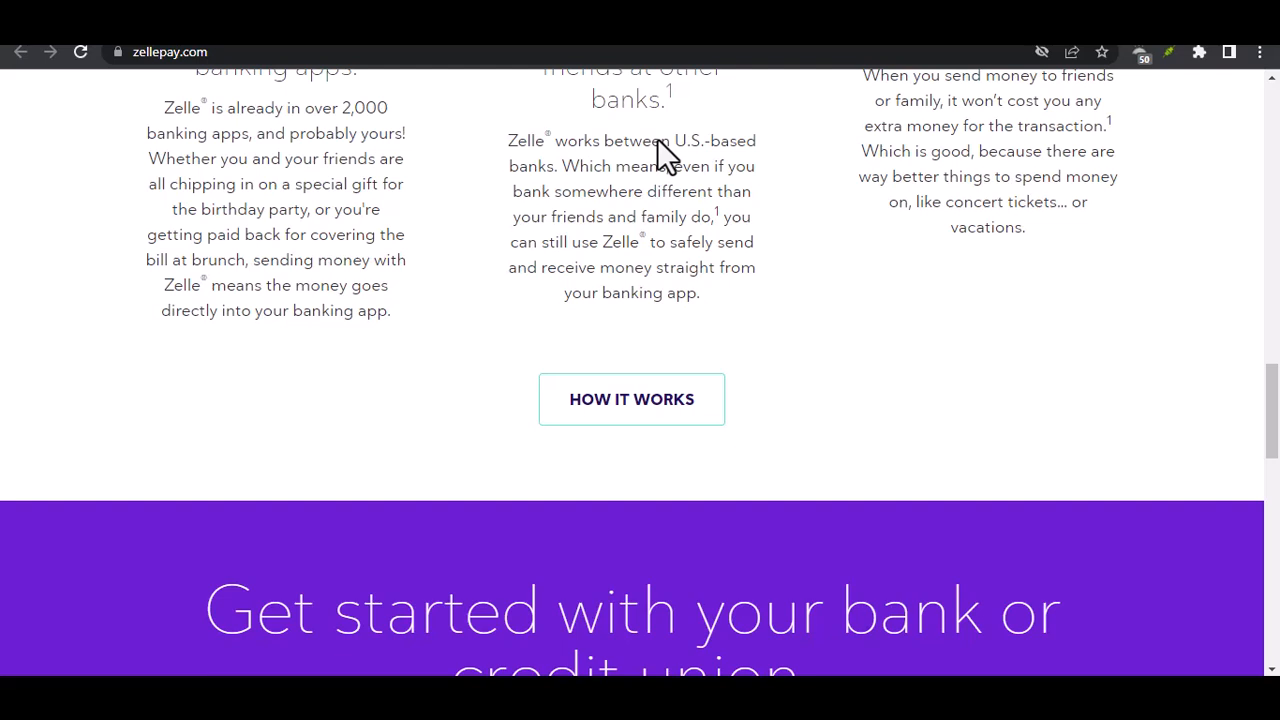
pyautogui.scroll(-3)
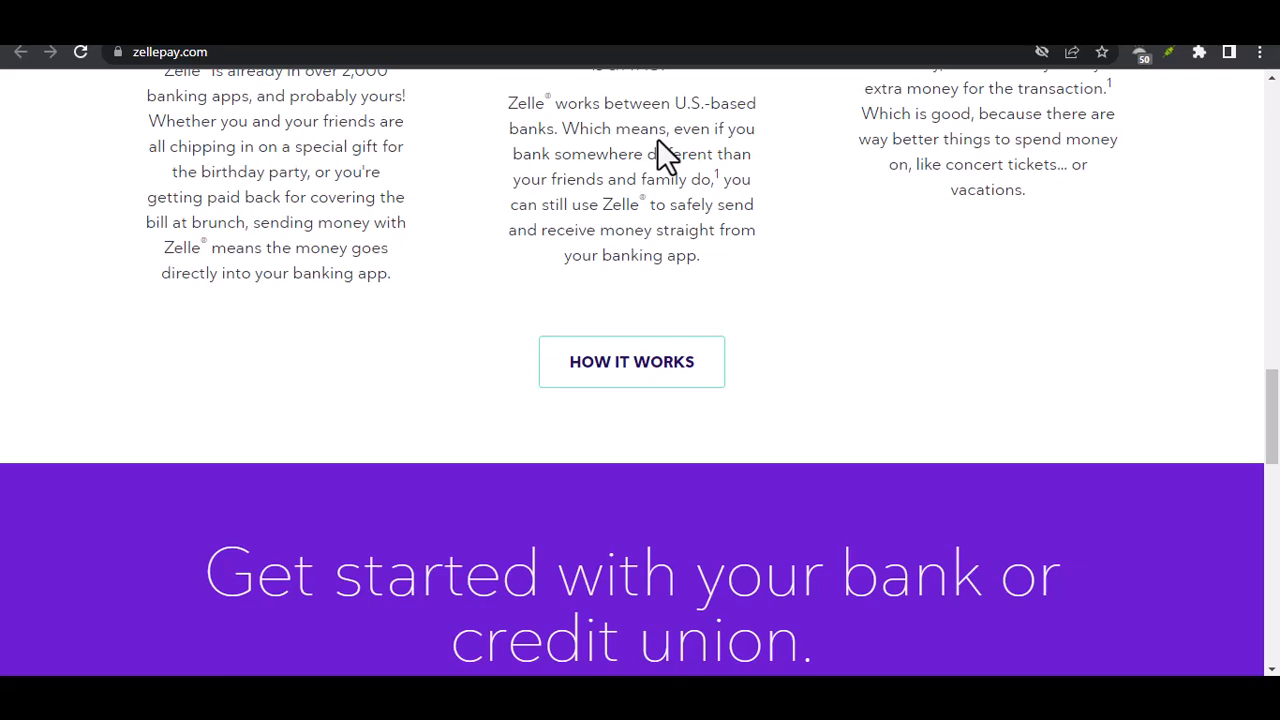
pyautogui.scroll(-3)
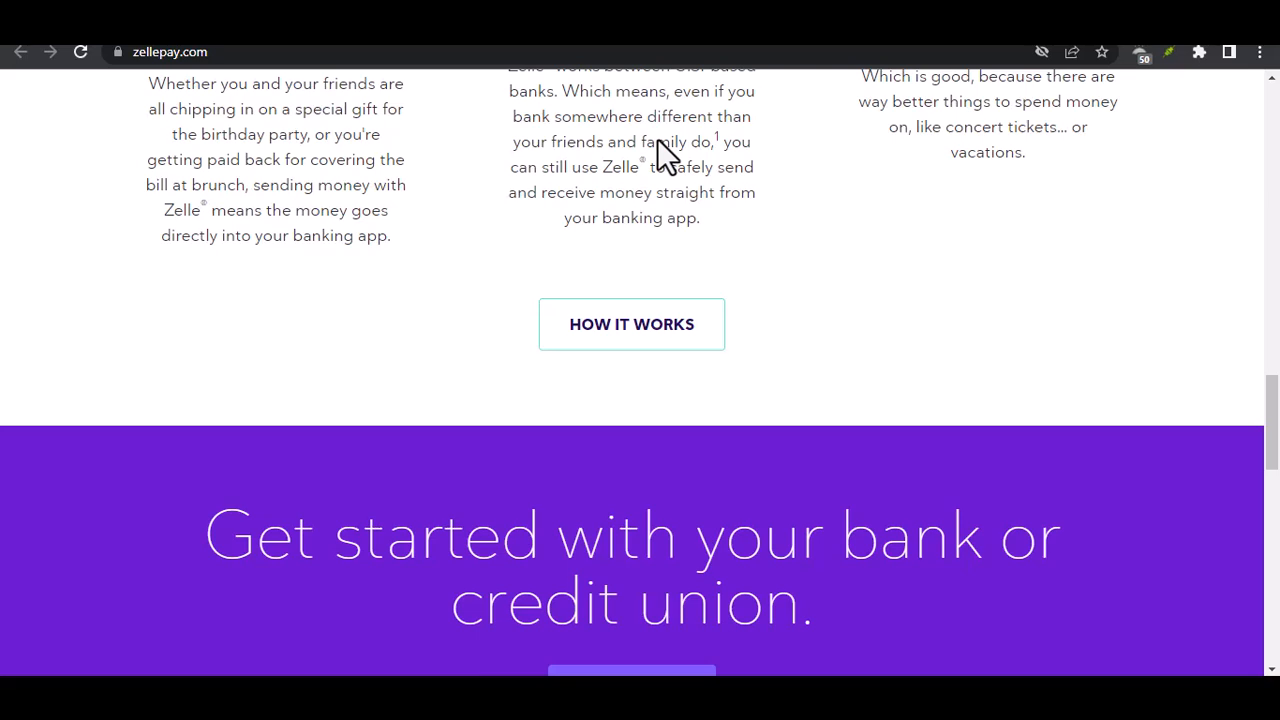
pyautogui.scroll(-3)
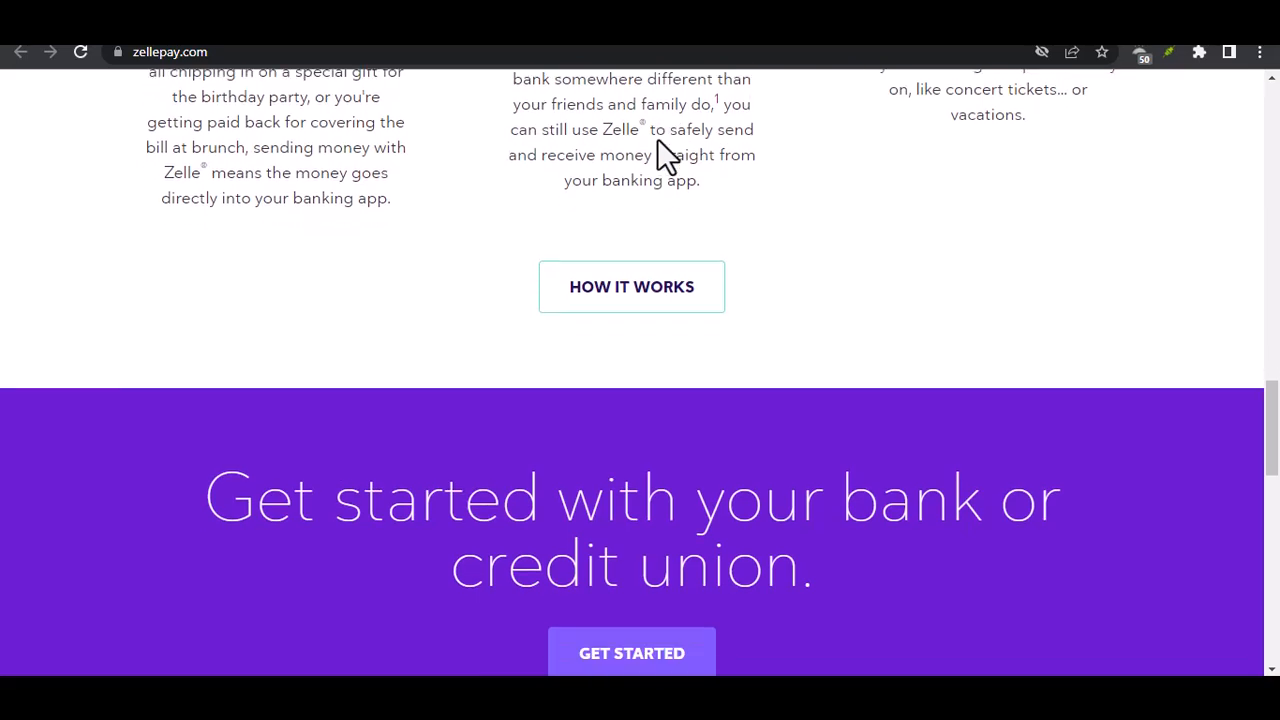
pyautogui.scroll(-3)
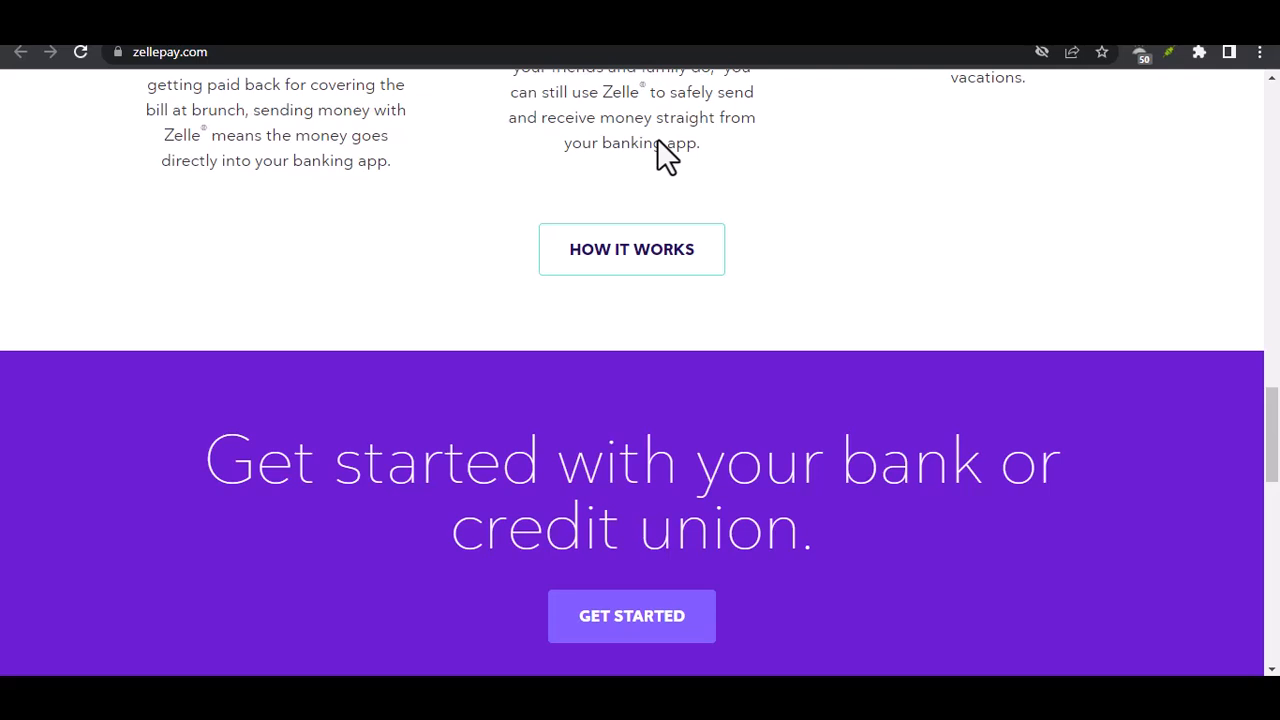
pyautogui.scroll(-3)
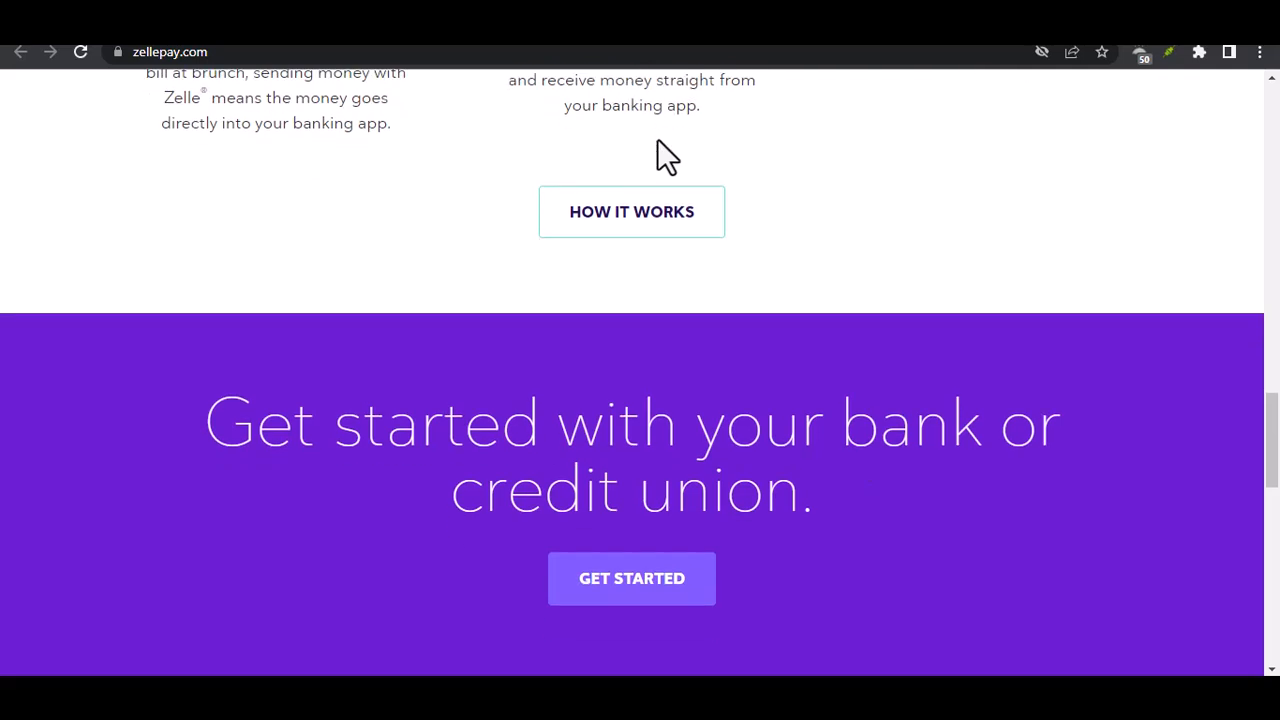
pyautogui.scroll(-3)
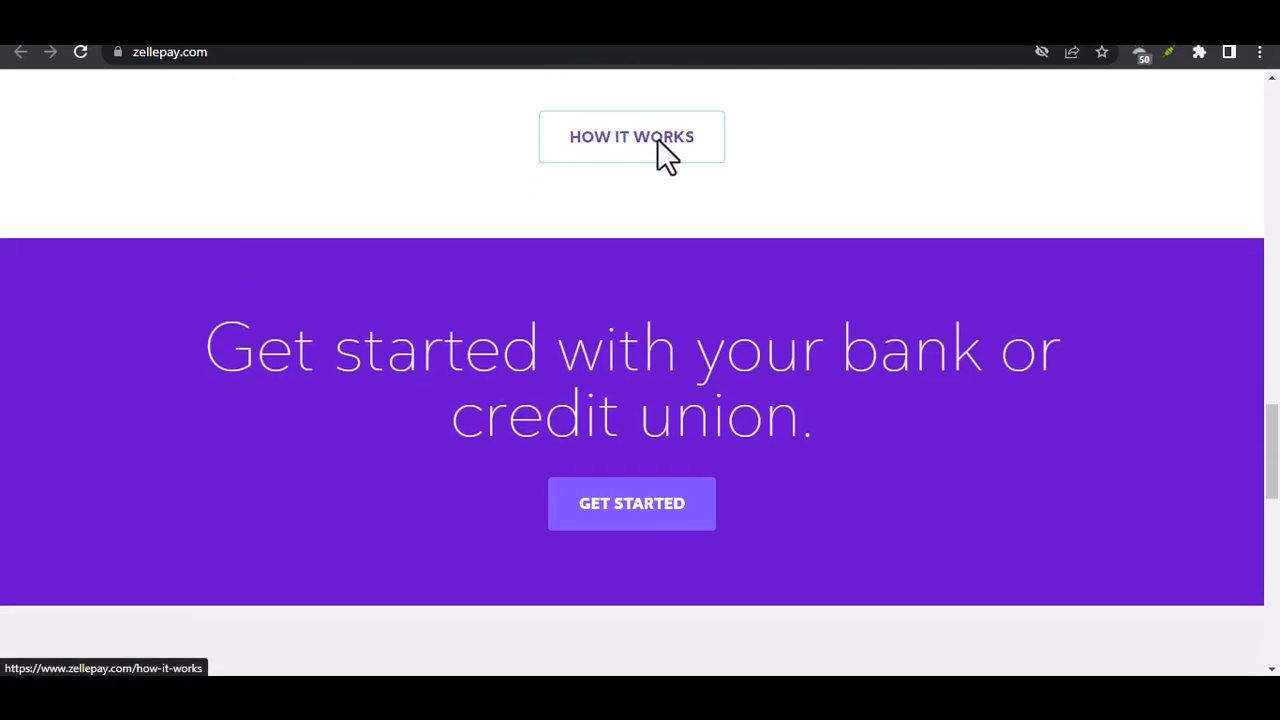
pyautogui.scroll(-3)
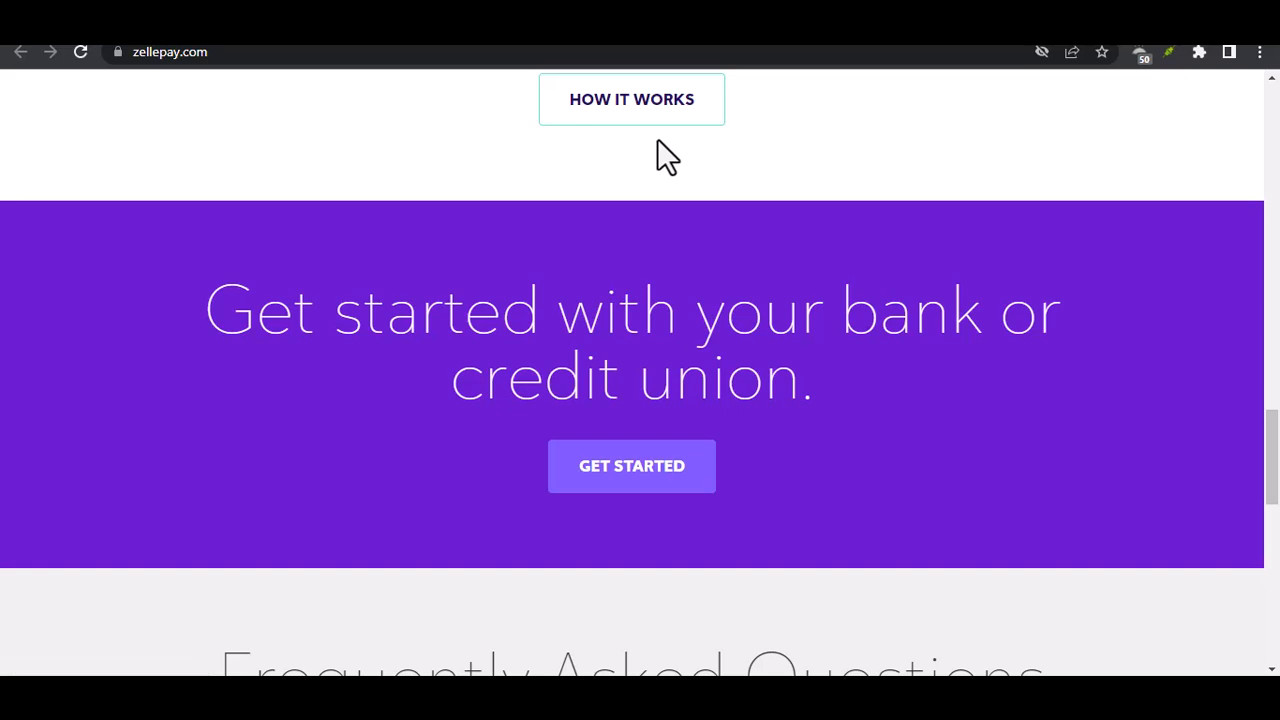
pyautogui.scroll(-3)
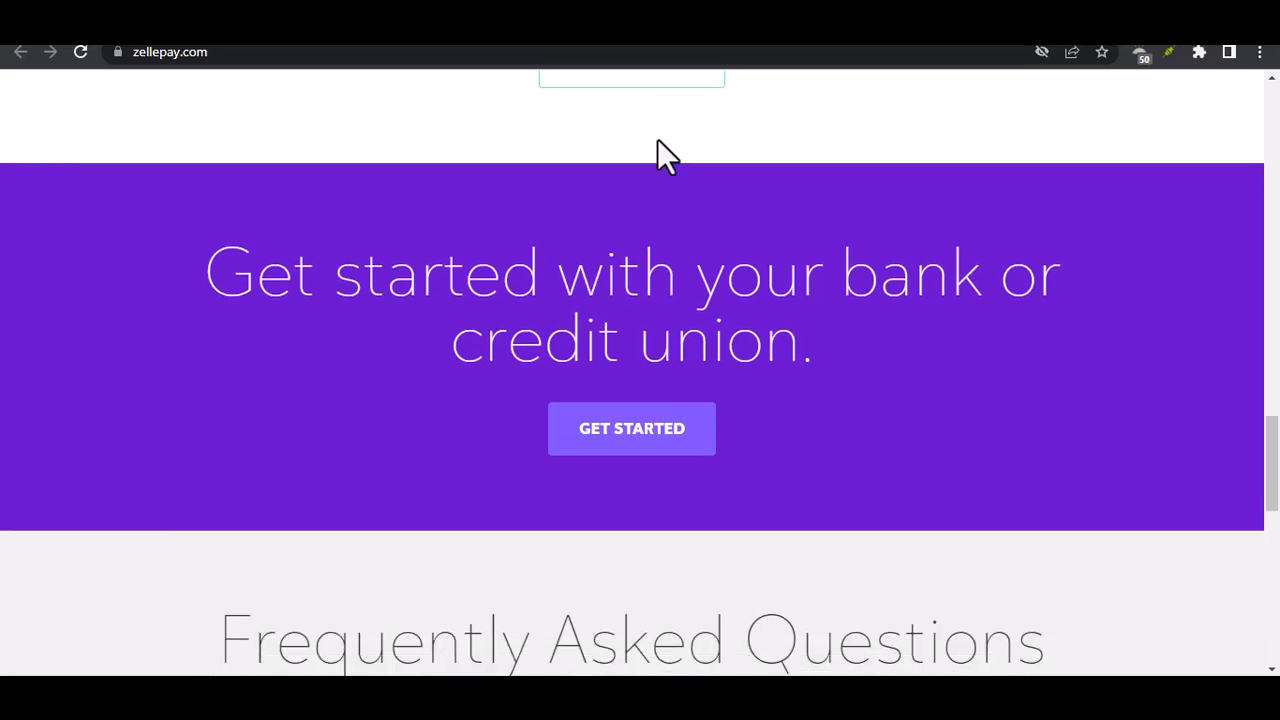
pyautogui.scroll(-3)
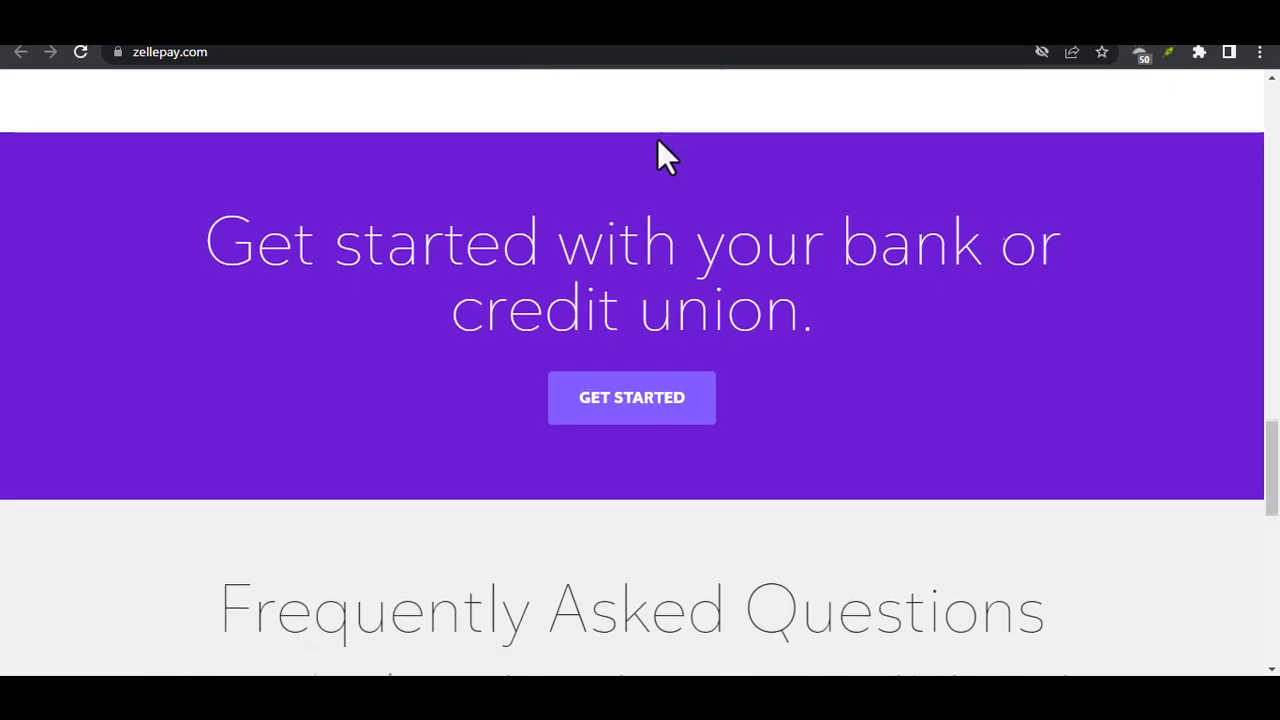
pyautogui.scroll(-3)
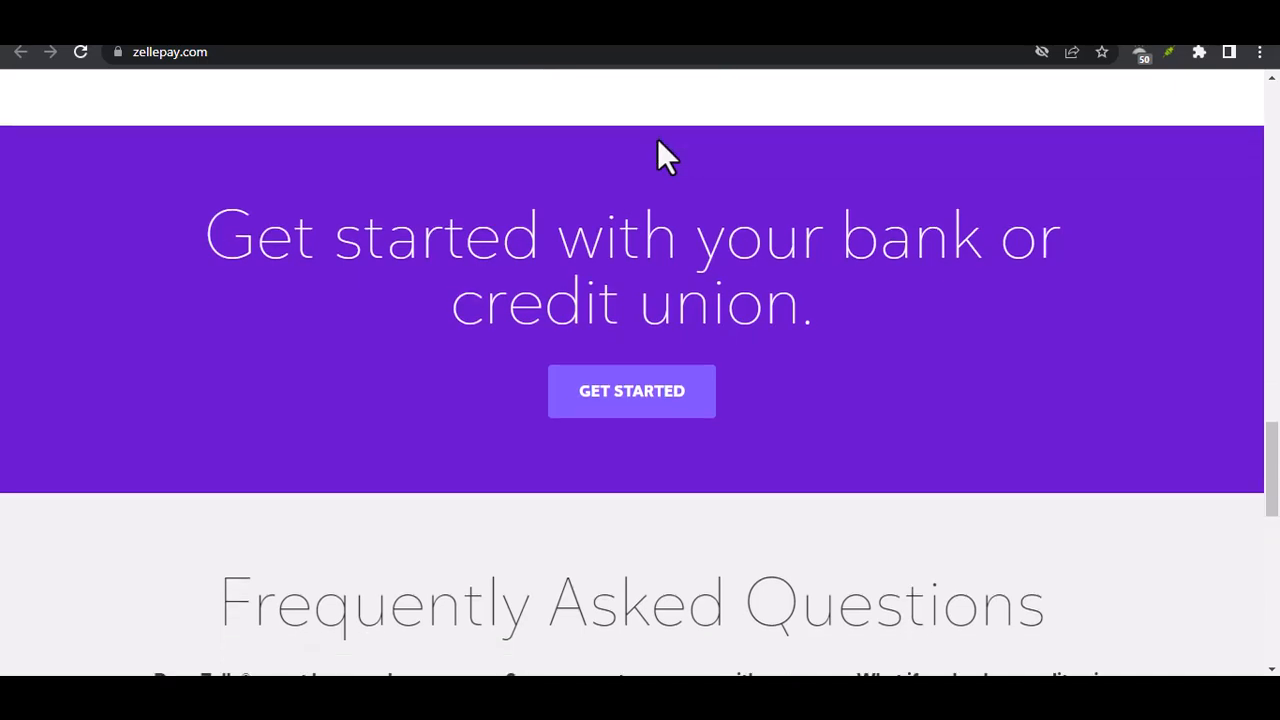
pyautogui.scroll(-3)
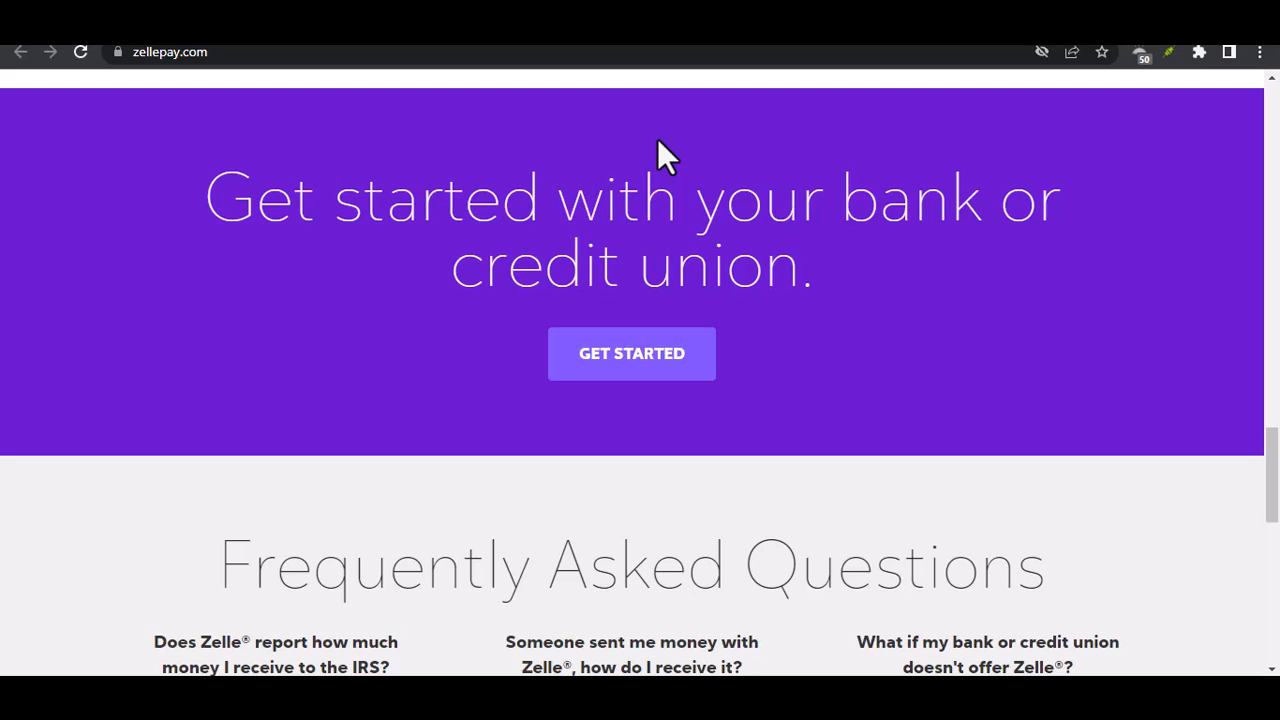
pyautogui.scroll(-3)
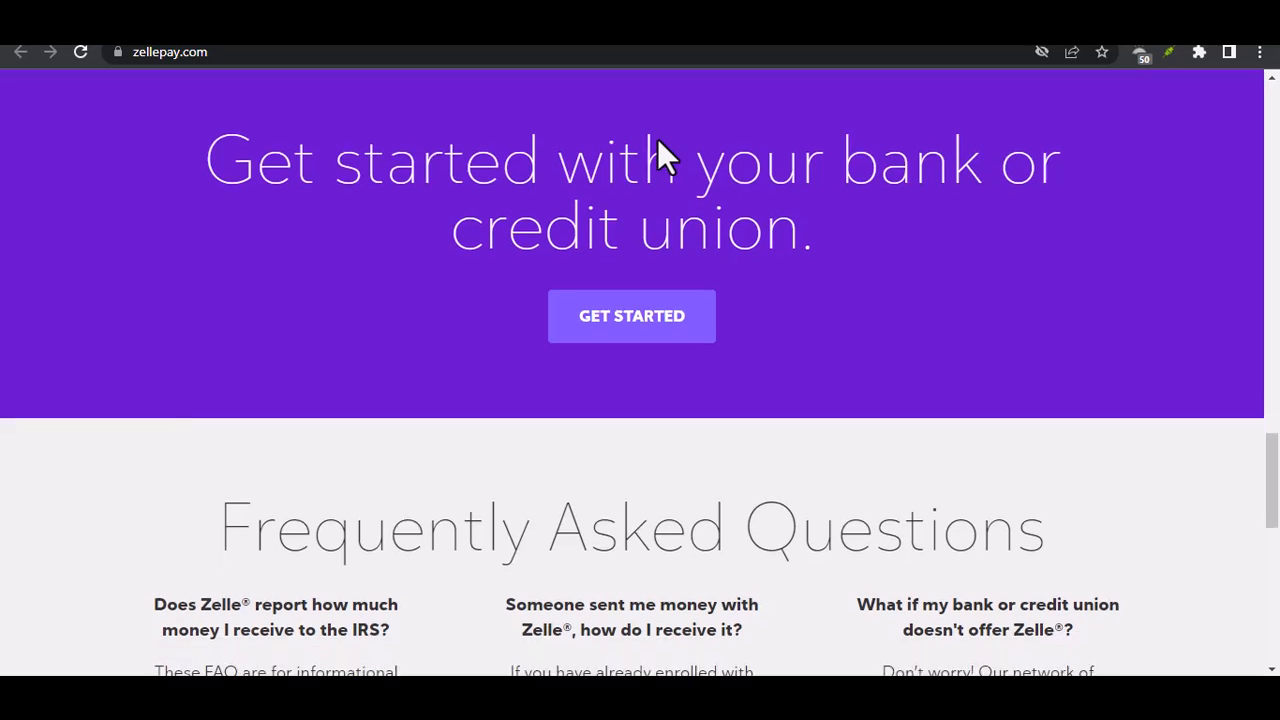